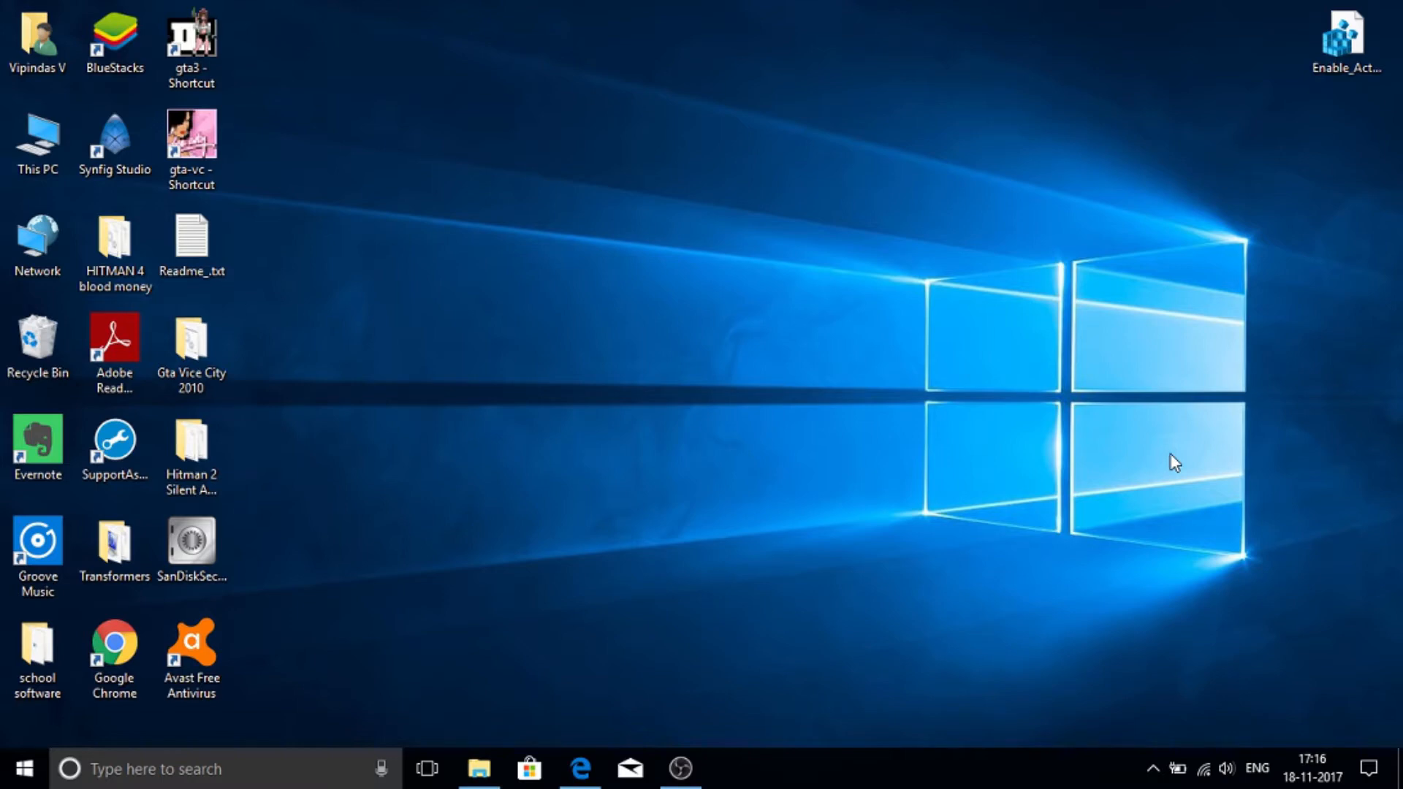
pyautogui.moveTo(808, 340)
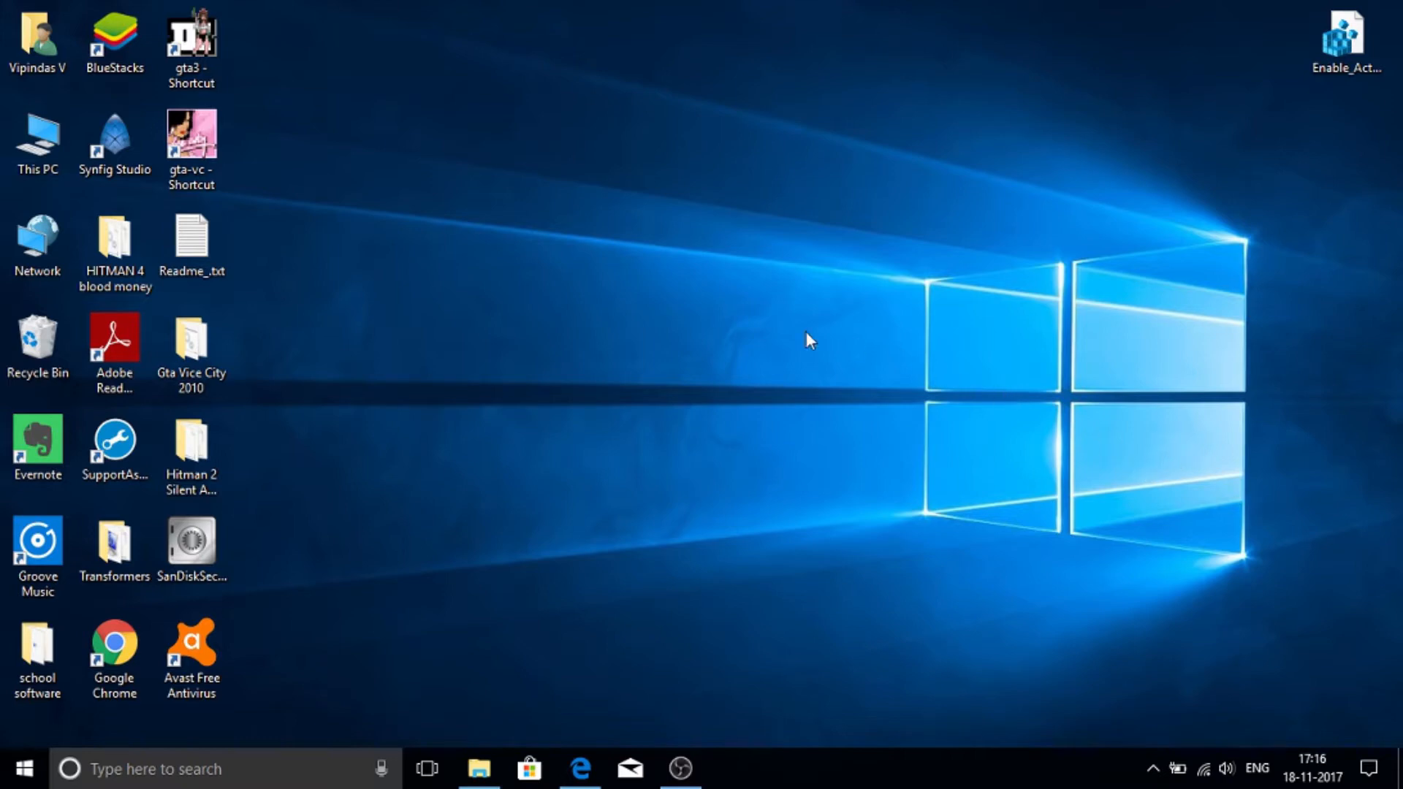
pyautogui.moveTo(724, 283)
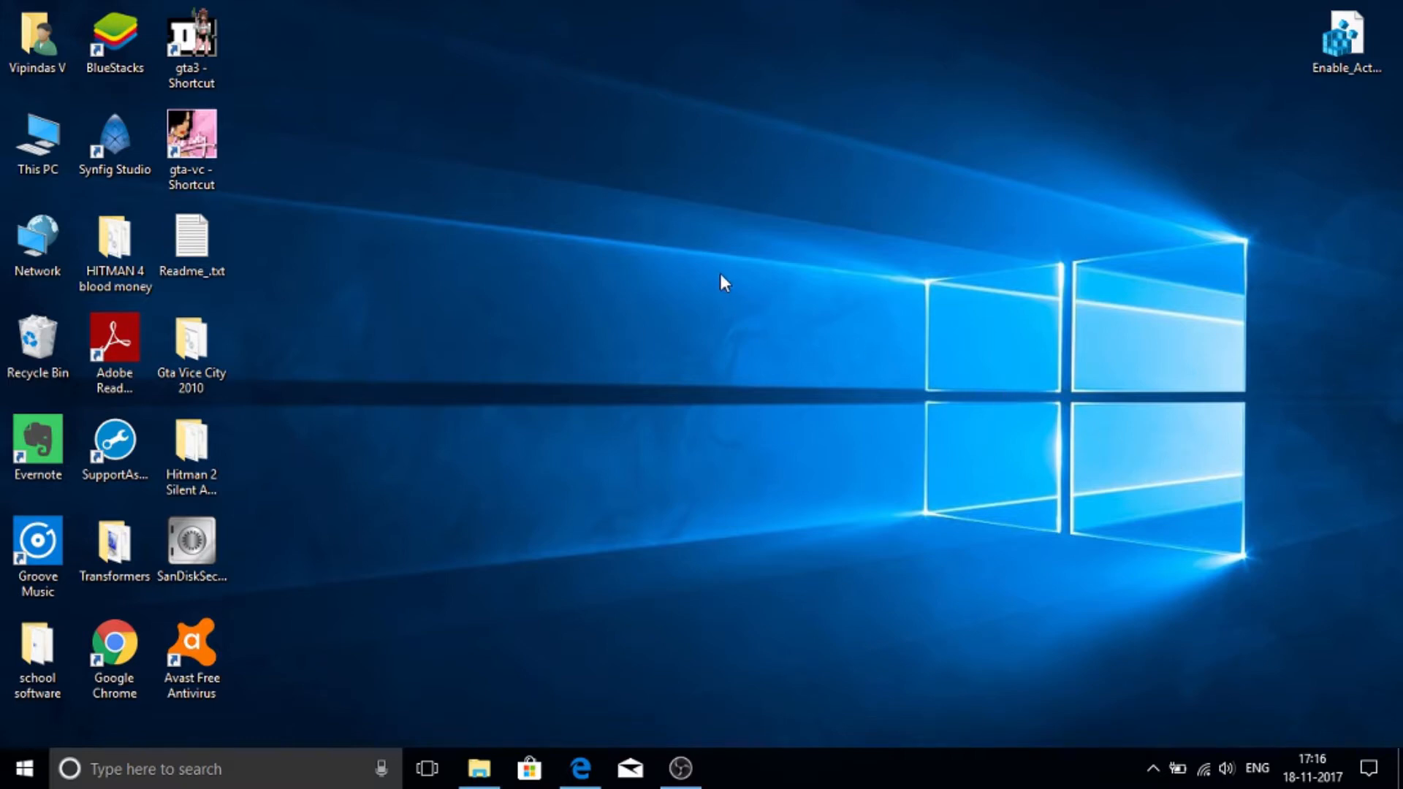
pyautogui.moveTo(308, 776)
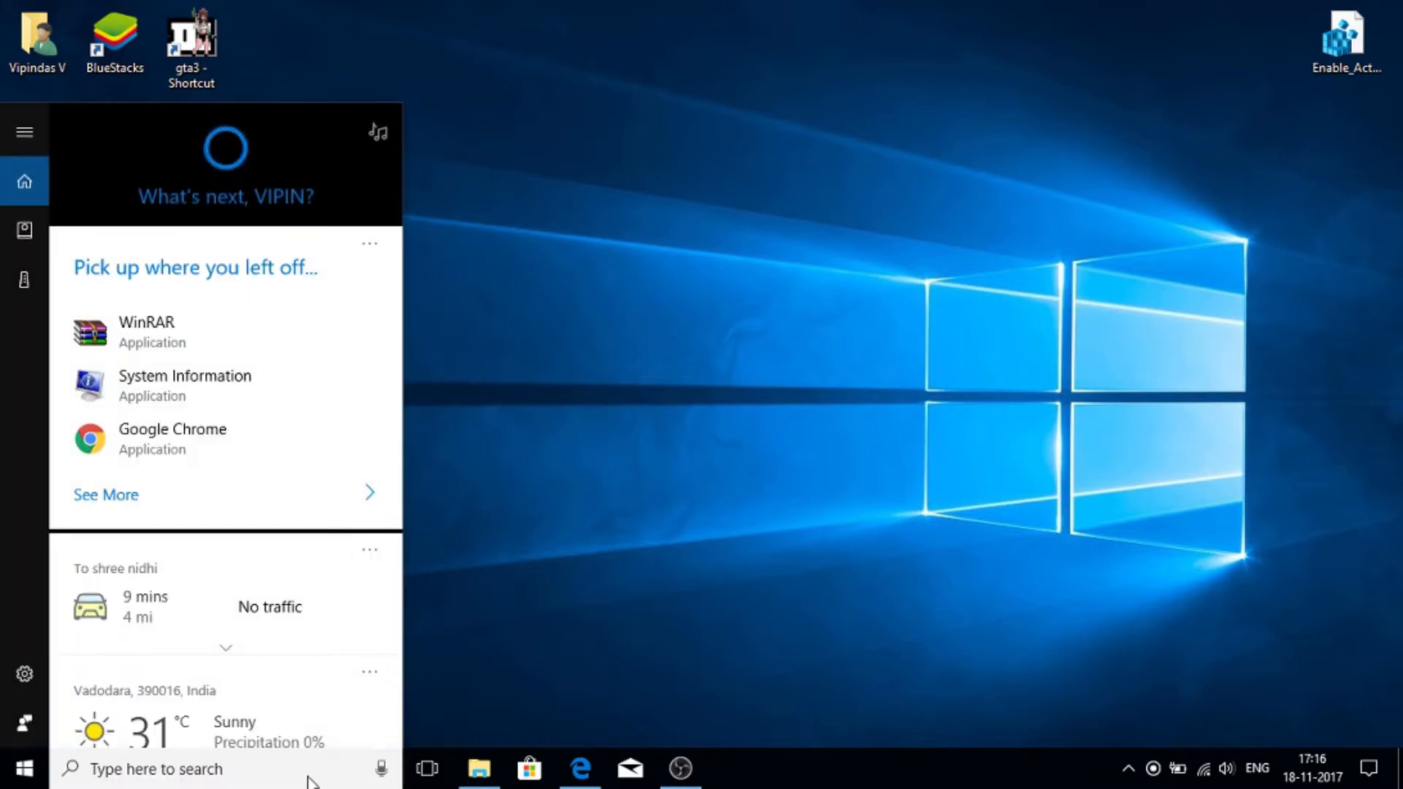
# Step: Search the Start menu for System Information to check the x64 system type
pyautogui.write('s')
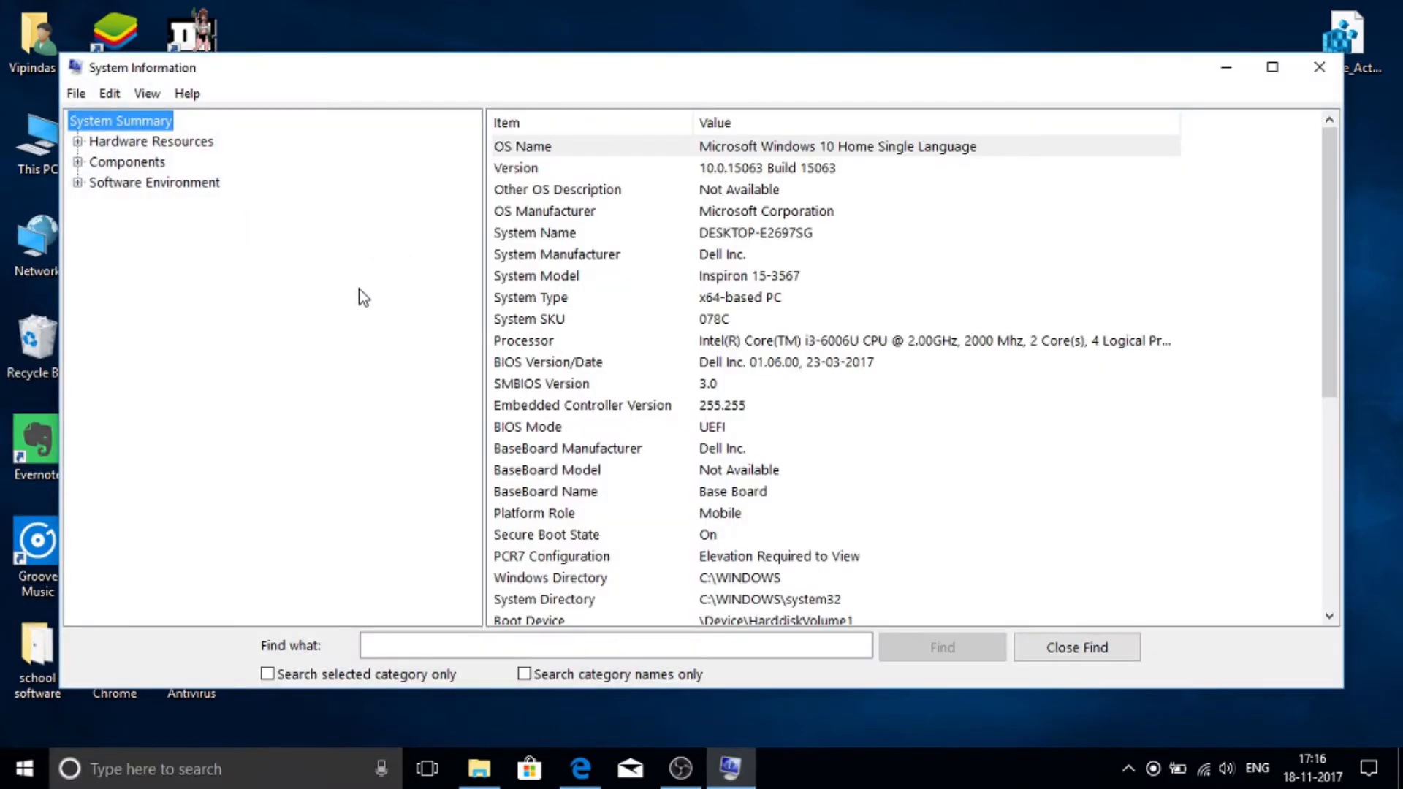
pyautogui.moveTo(645, 308)
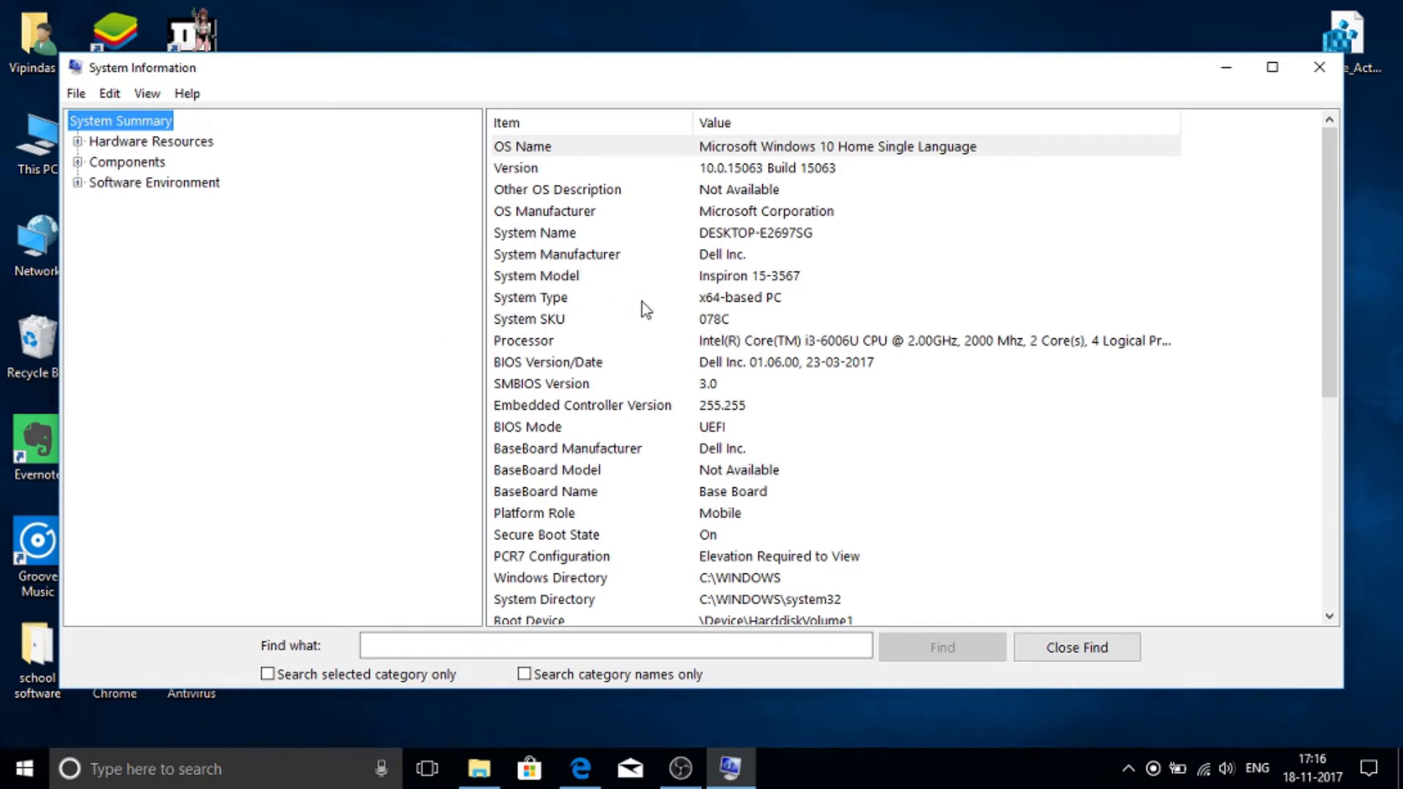
pyautogui.moveTo(735, 311)
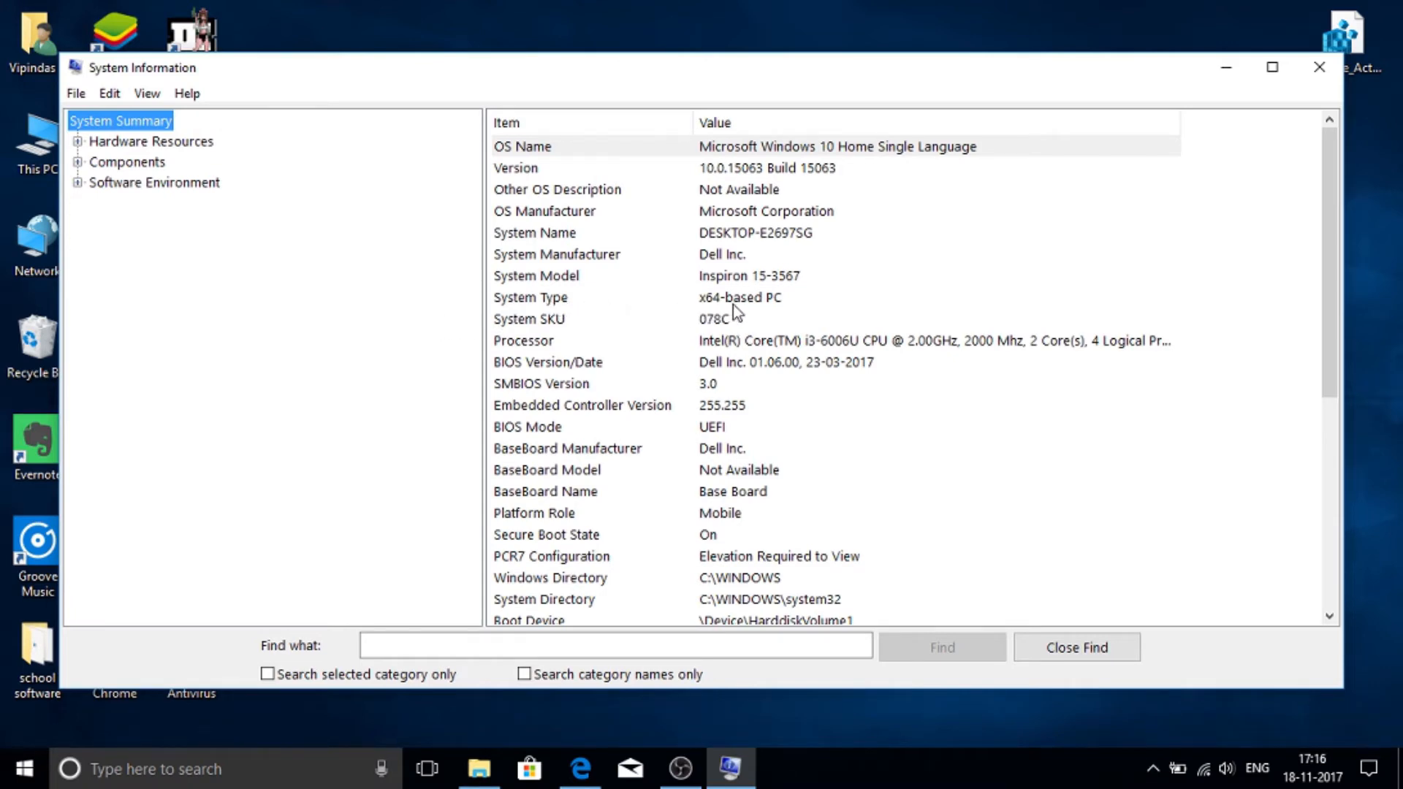
pyautogui.moveTo(695, 321)
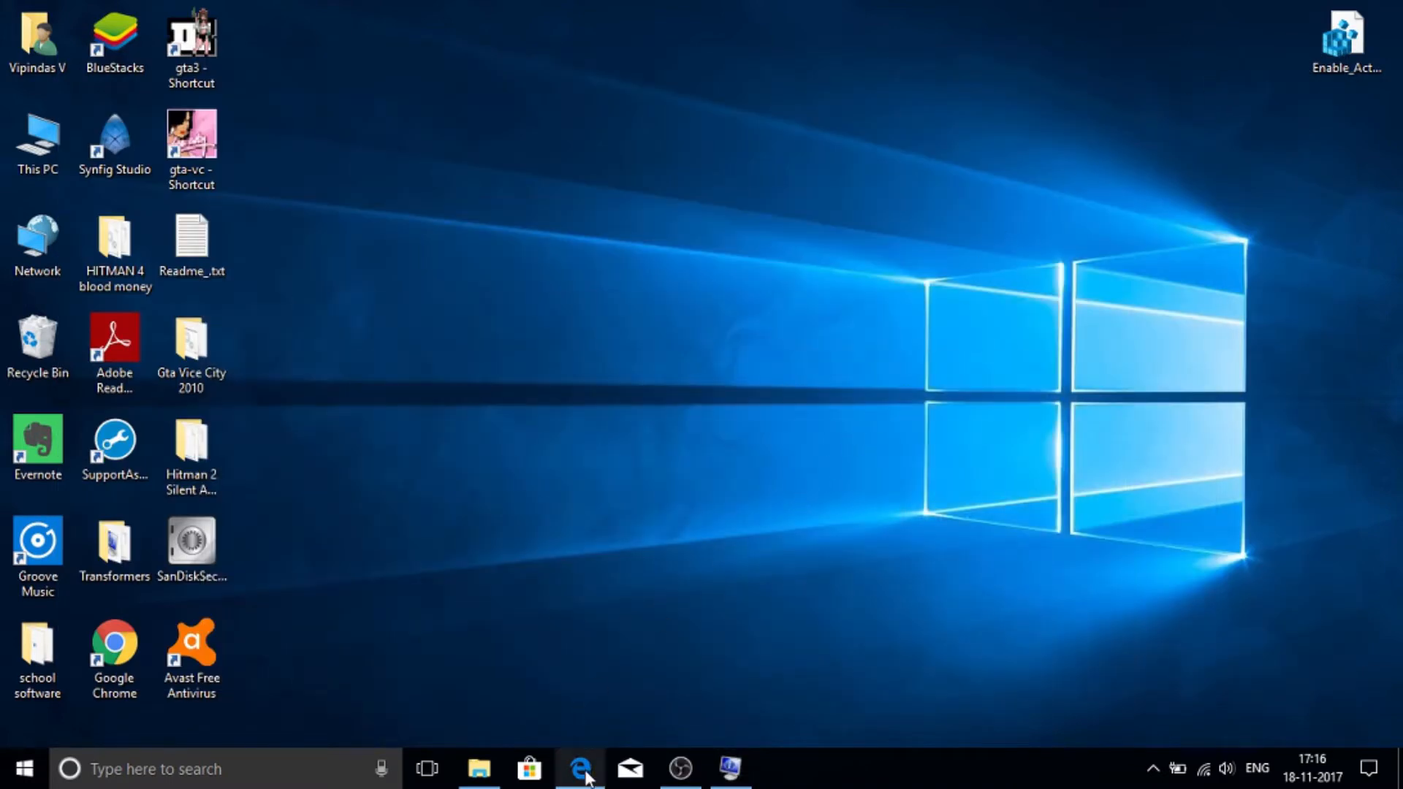
# Step: Start the English 64-bit WinRAR download (winrar-x64-550.exe) from the RARLAB downloads page
pyautogui.click(580, 769)
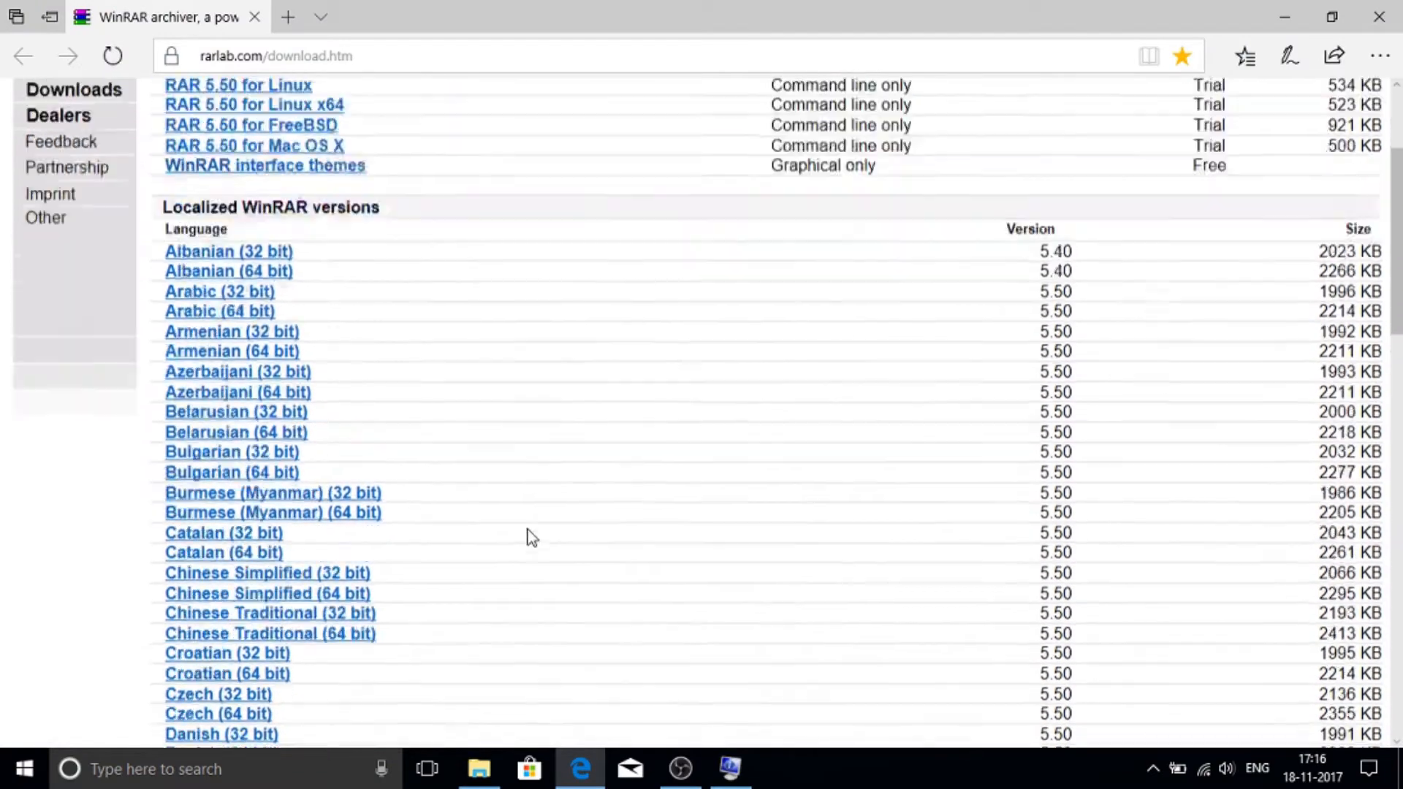
pyautogui.scroll(3)
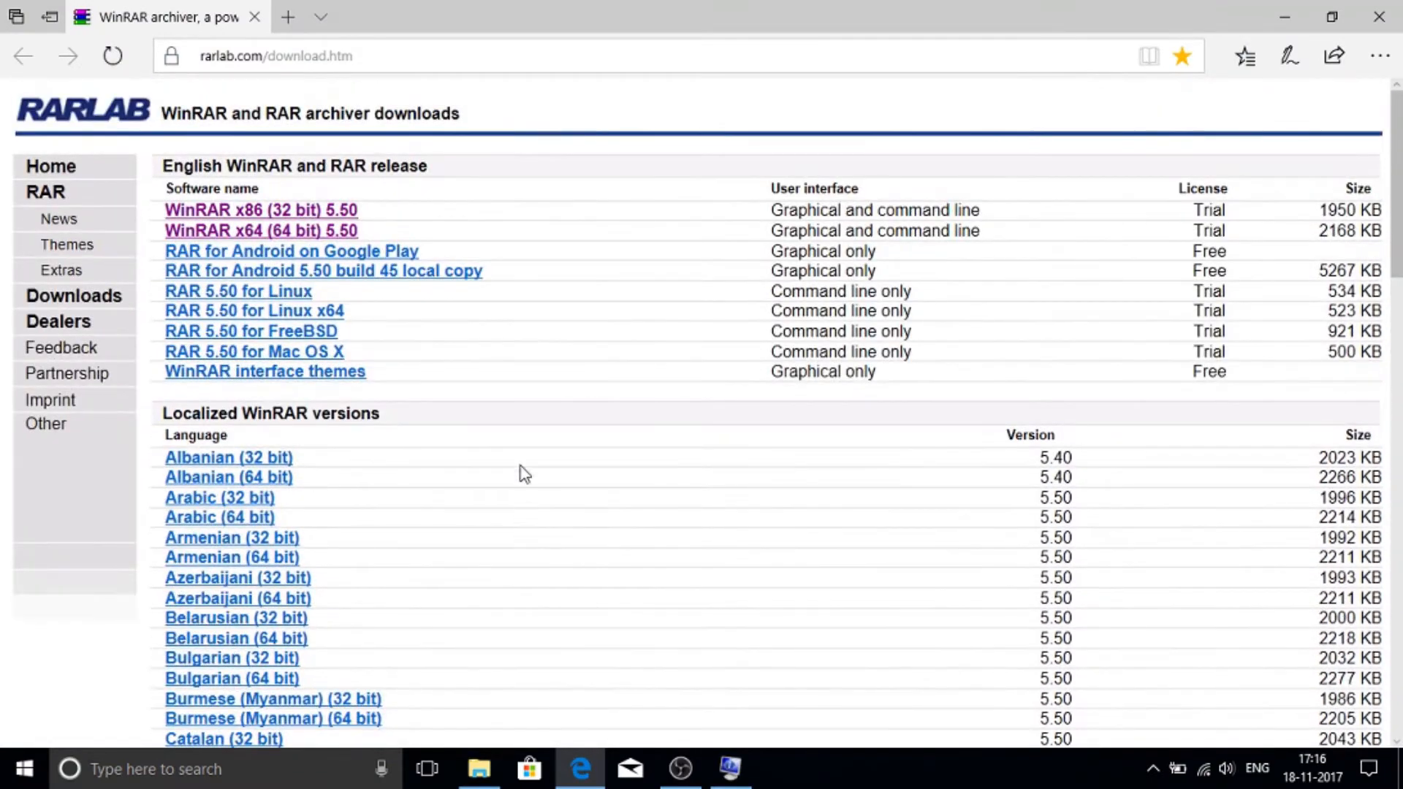
pyautogui.moveTo(477, 435)
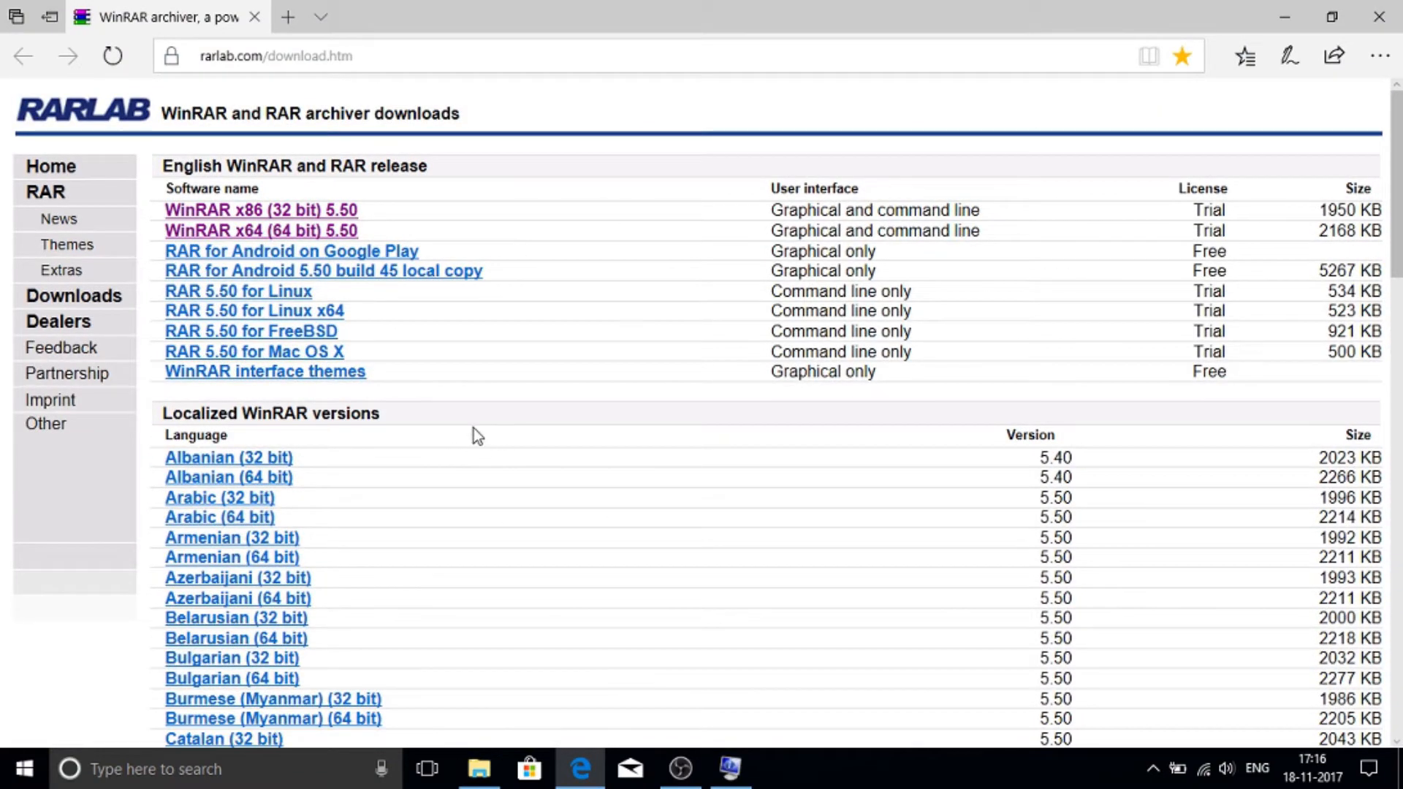
pyautogui.scroll(-3)
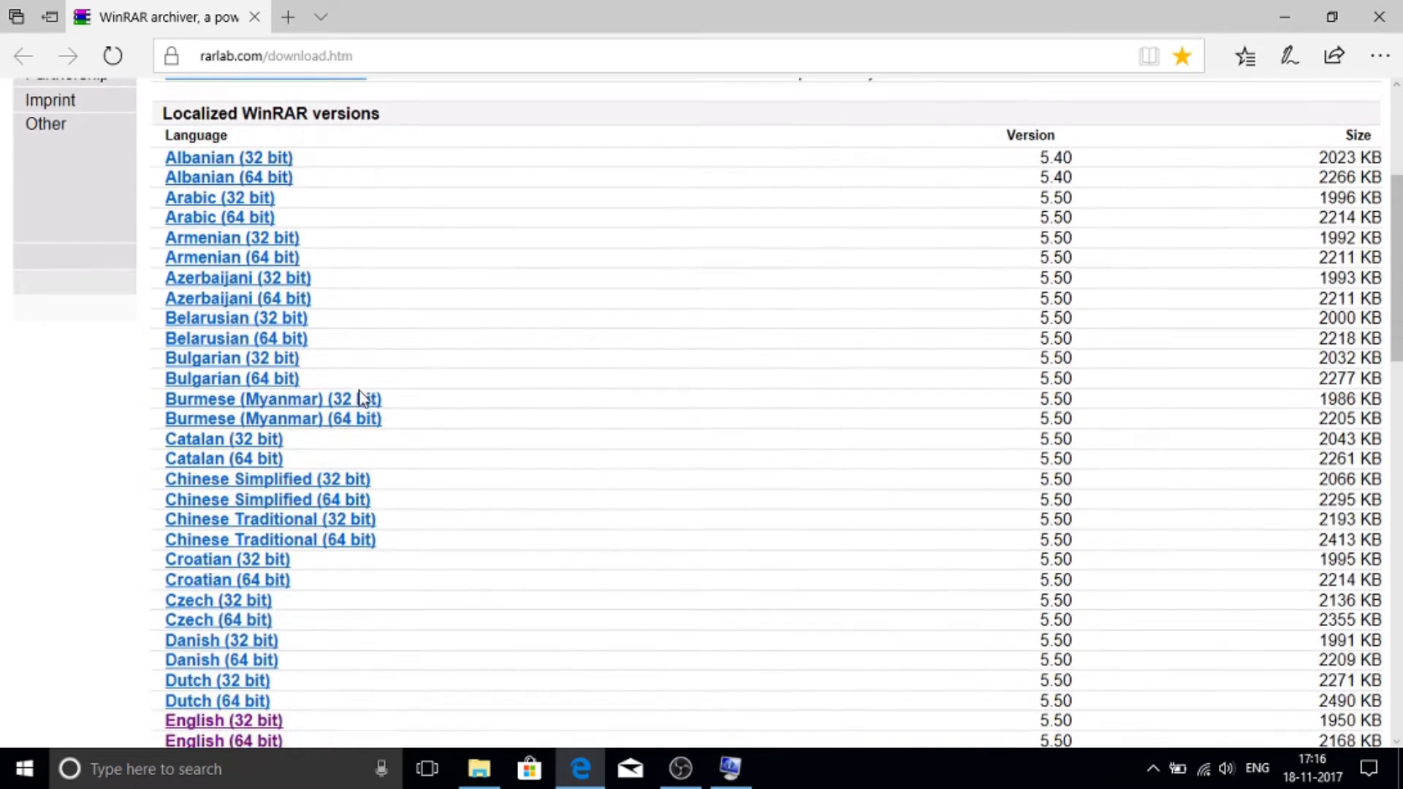
pyautogui.scroll(-3)
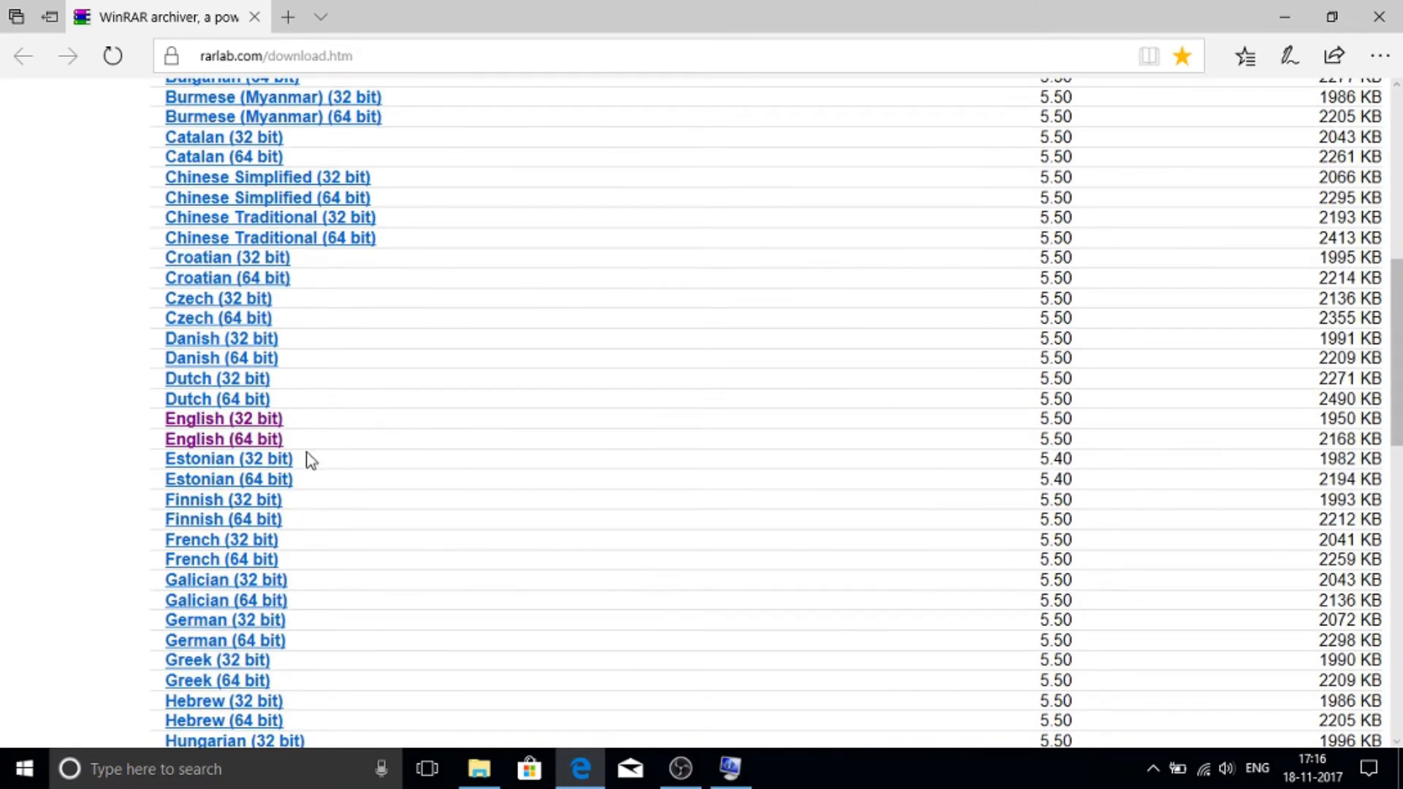
pyautogui.moveTo(224, 418)
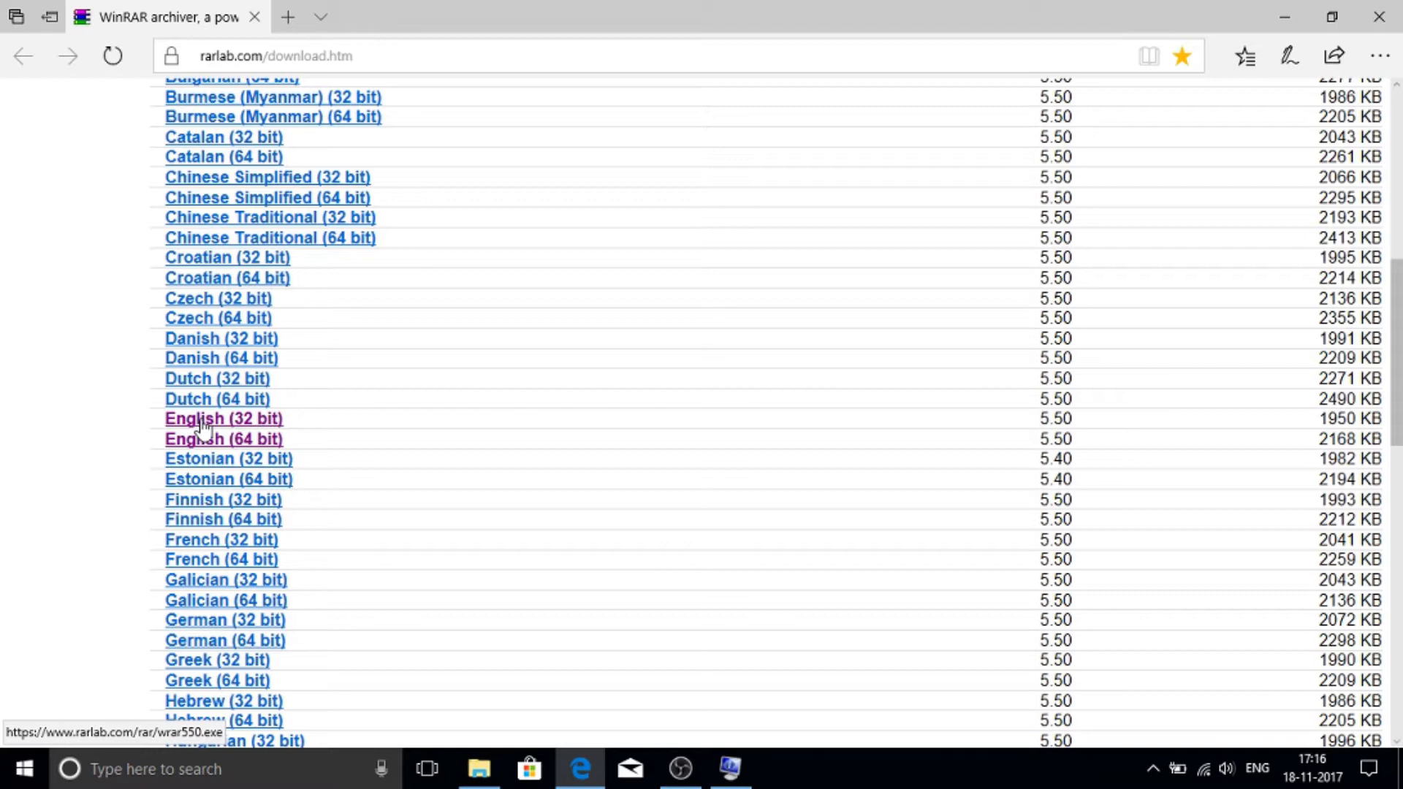
pyautogui.moveTo(260, 425)
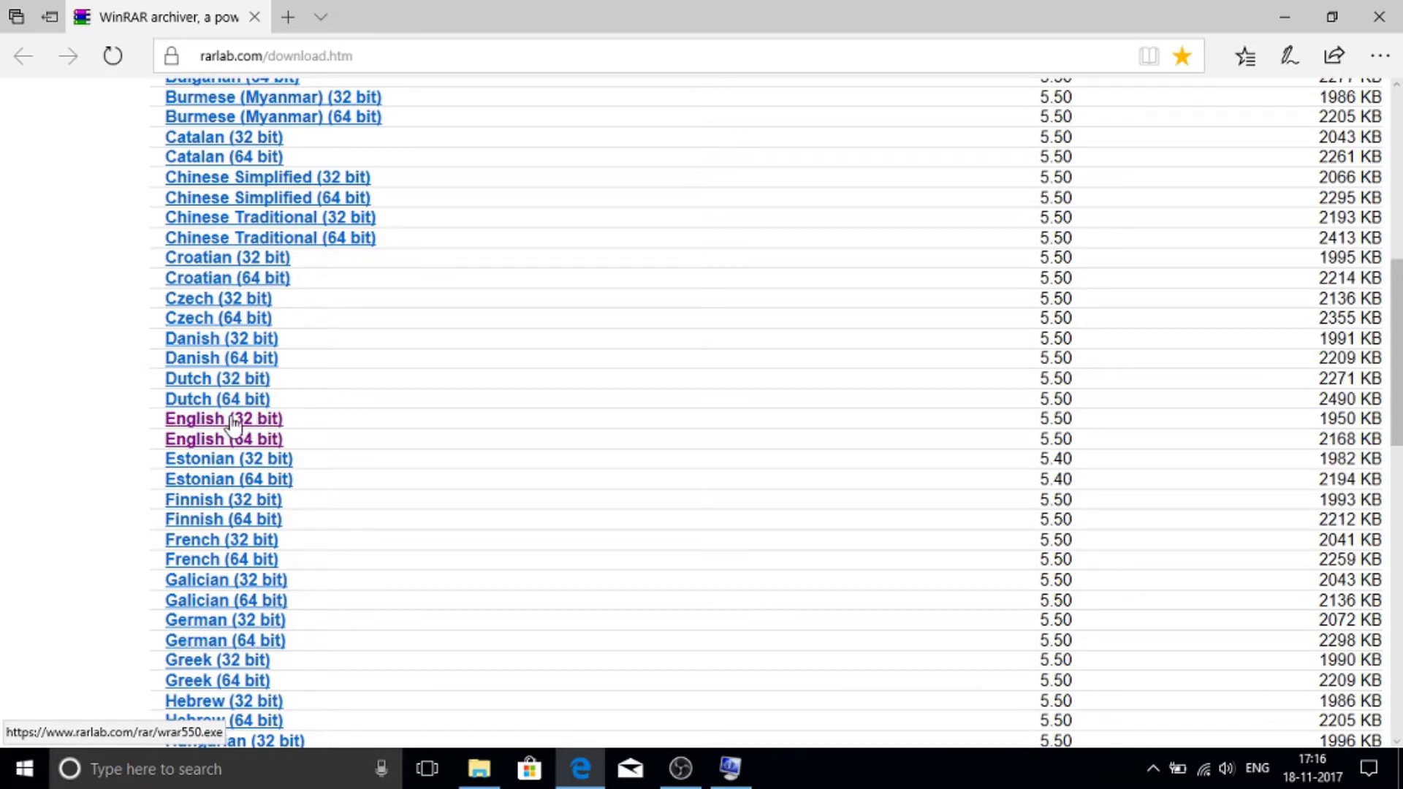
pyautogui.moveTo(222, 438)
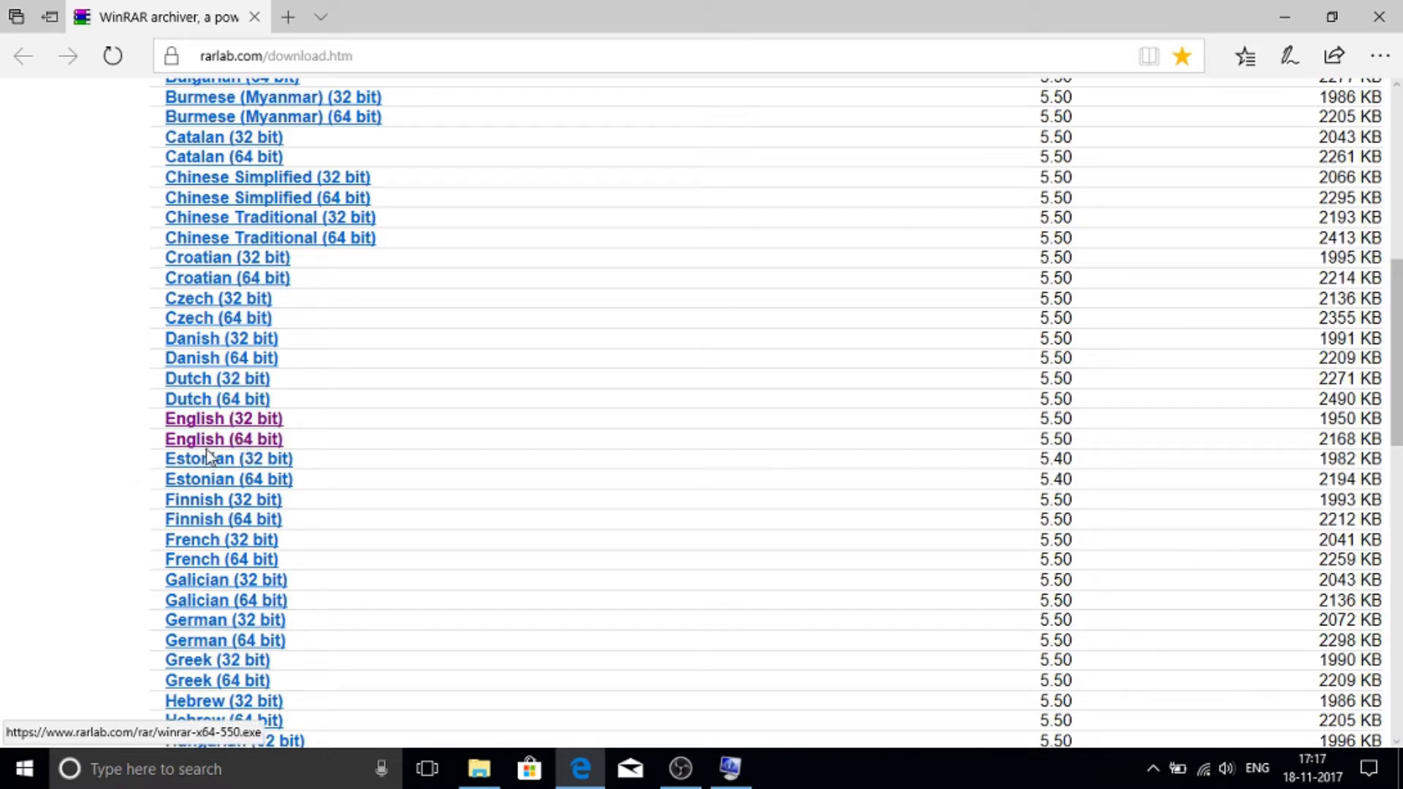
pyautogui.moveTo(224, 448)
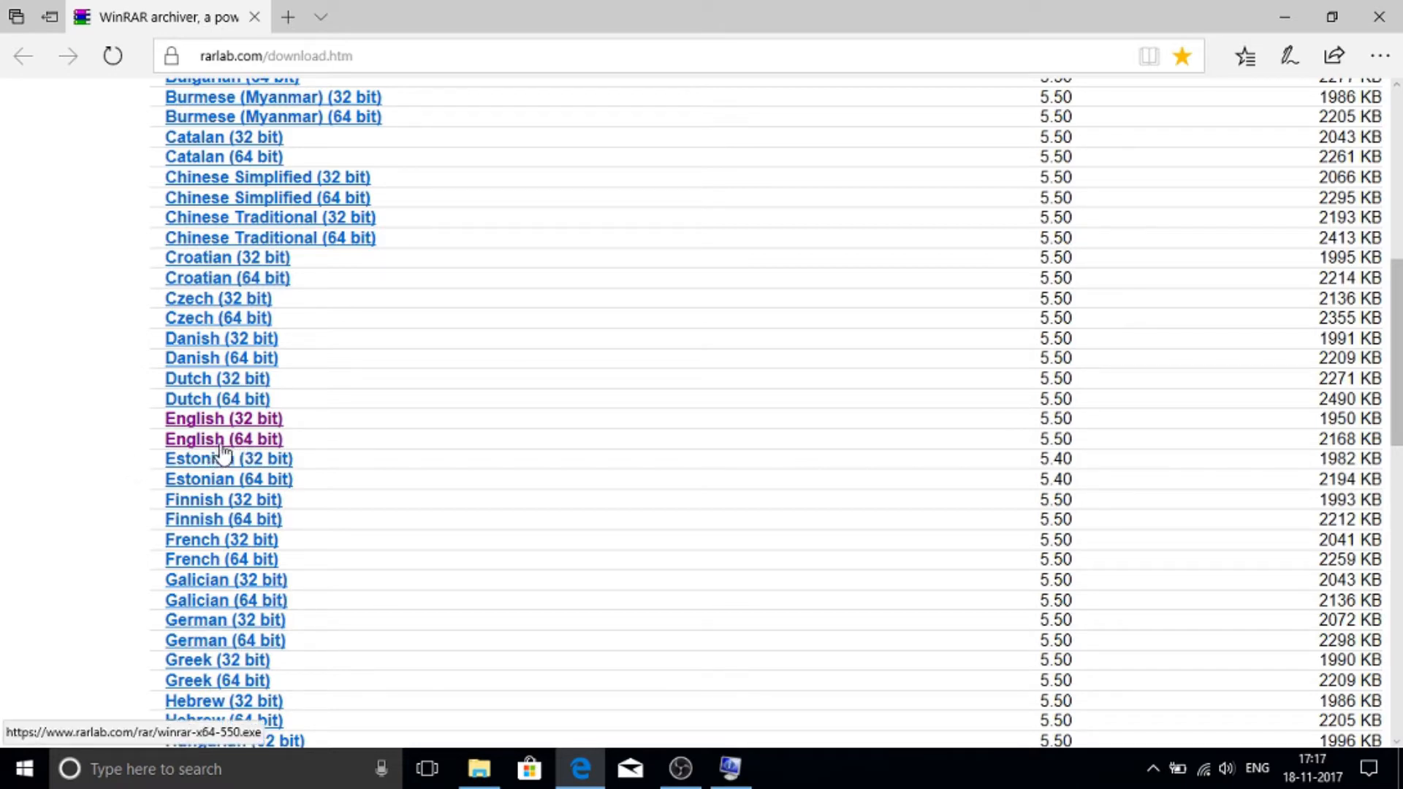
pyautogui.click(222, 438)
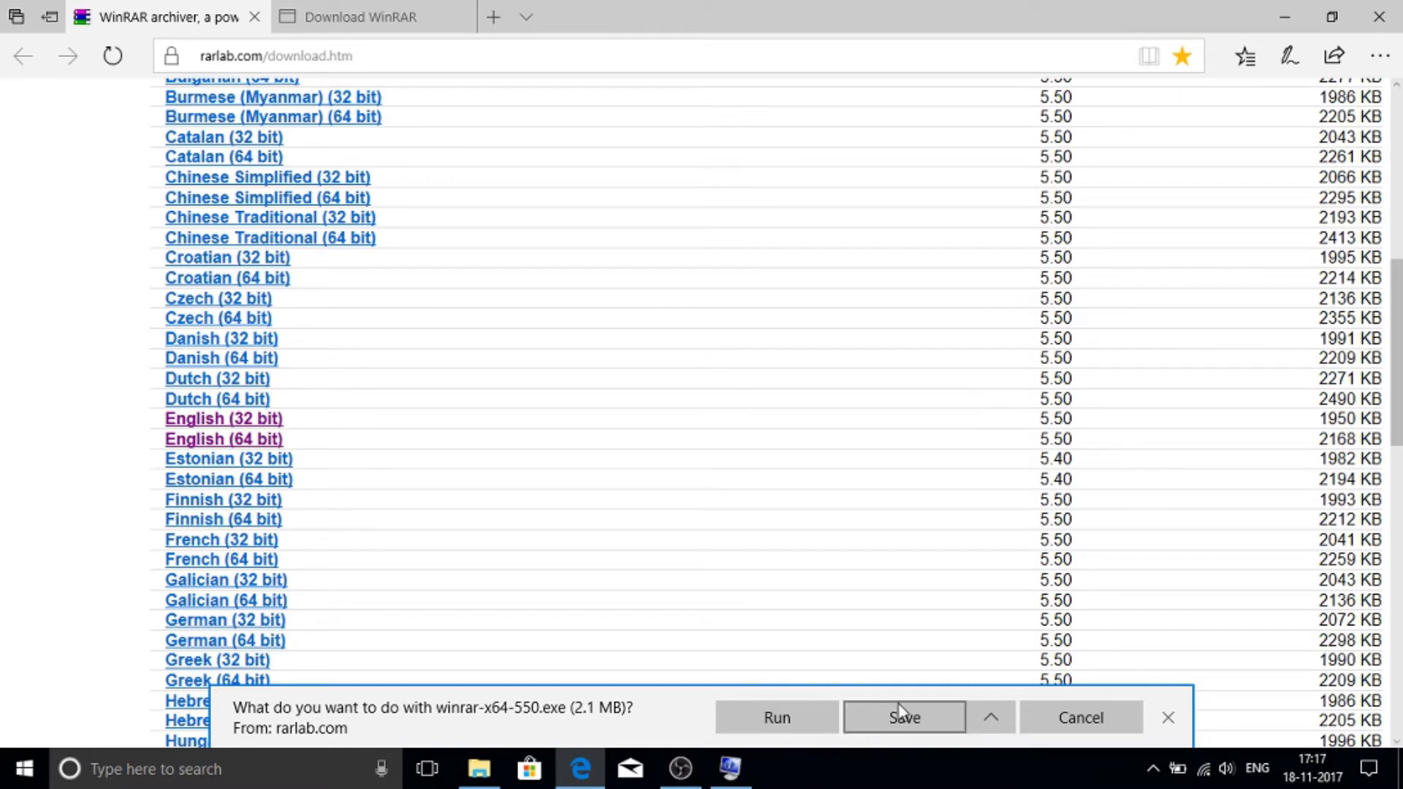
# Step: Save winrar-x64-550.exe and show it in the Downloads folder once downloaded
pyautogui.click(903, 716)
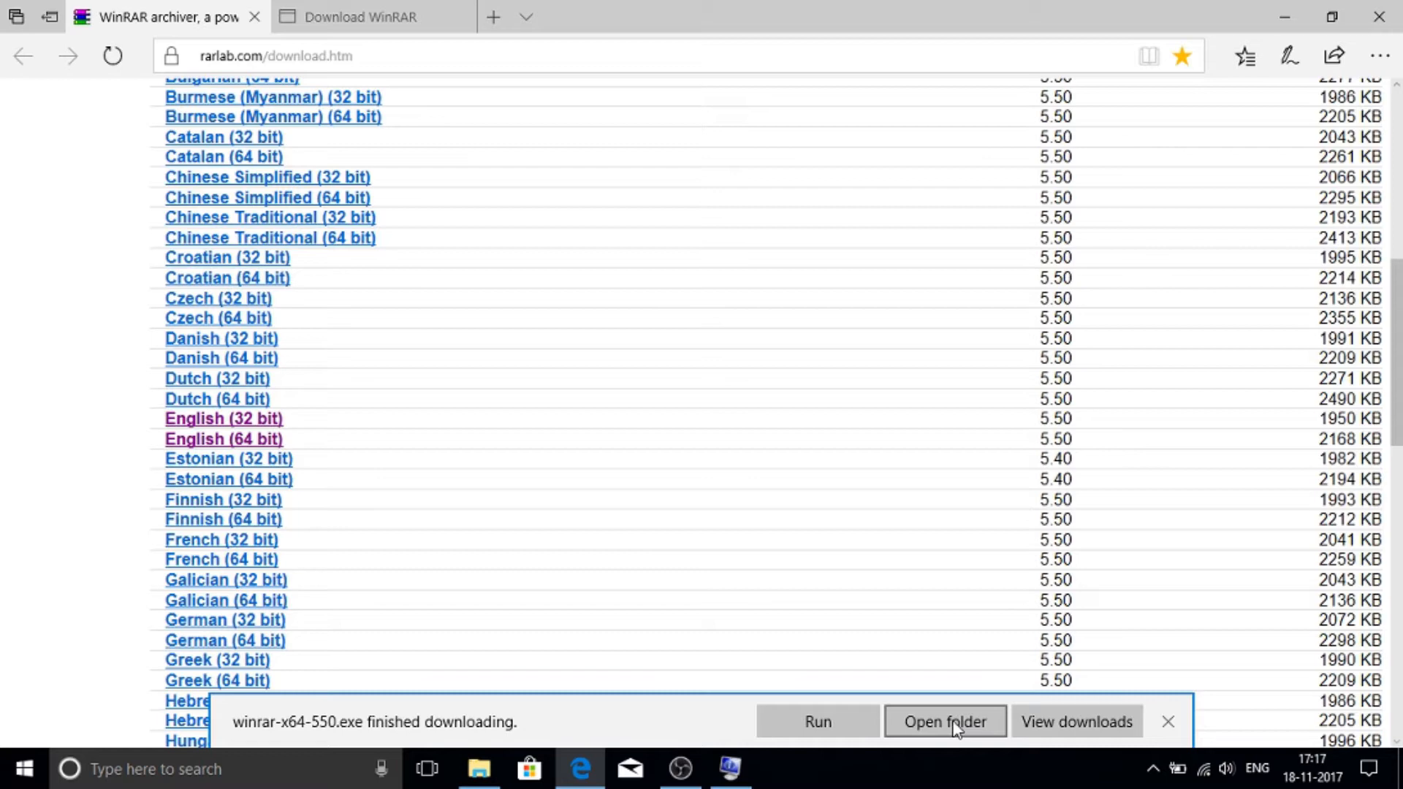
pyautogui.click(944, 721)
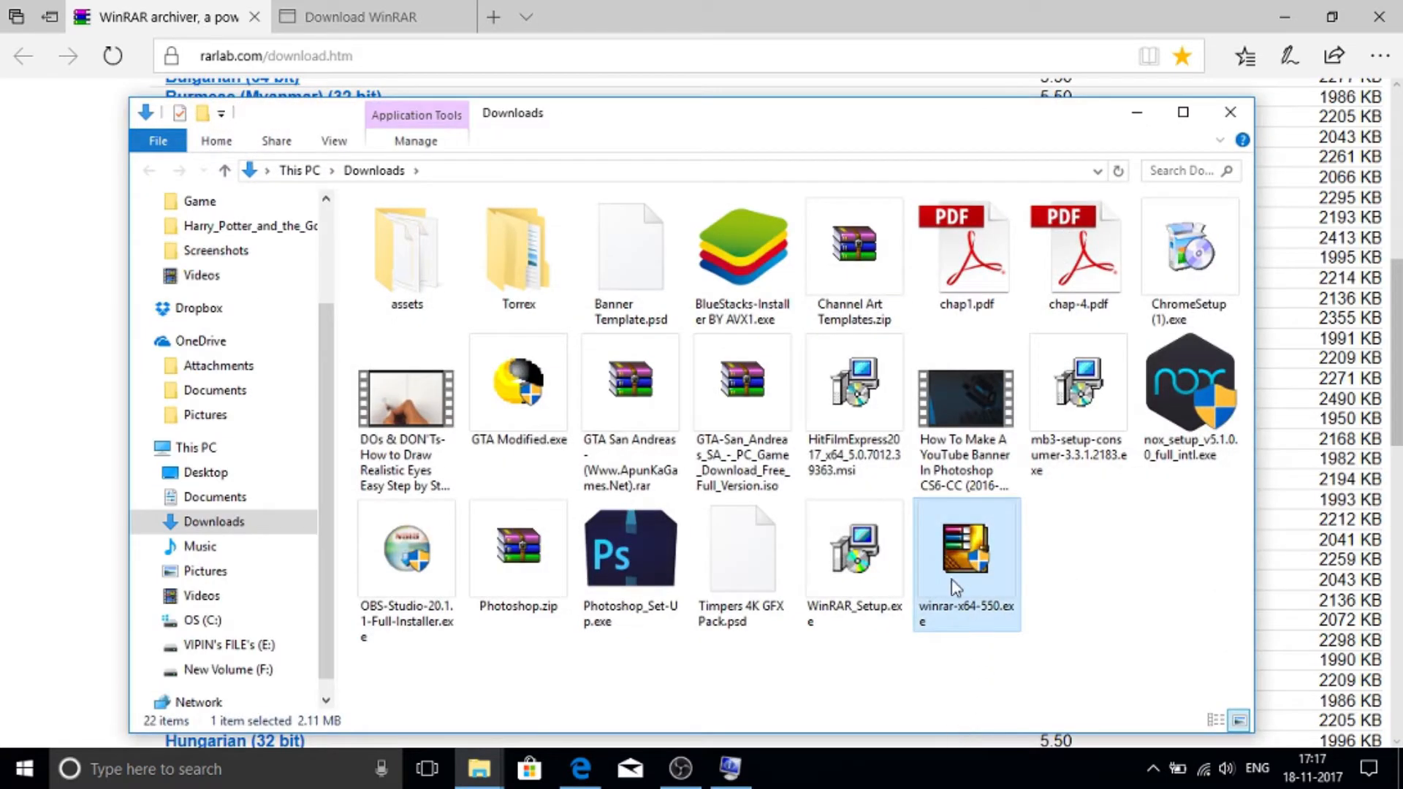
pyautogui.moveTo(983, 591)
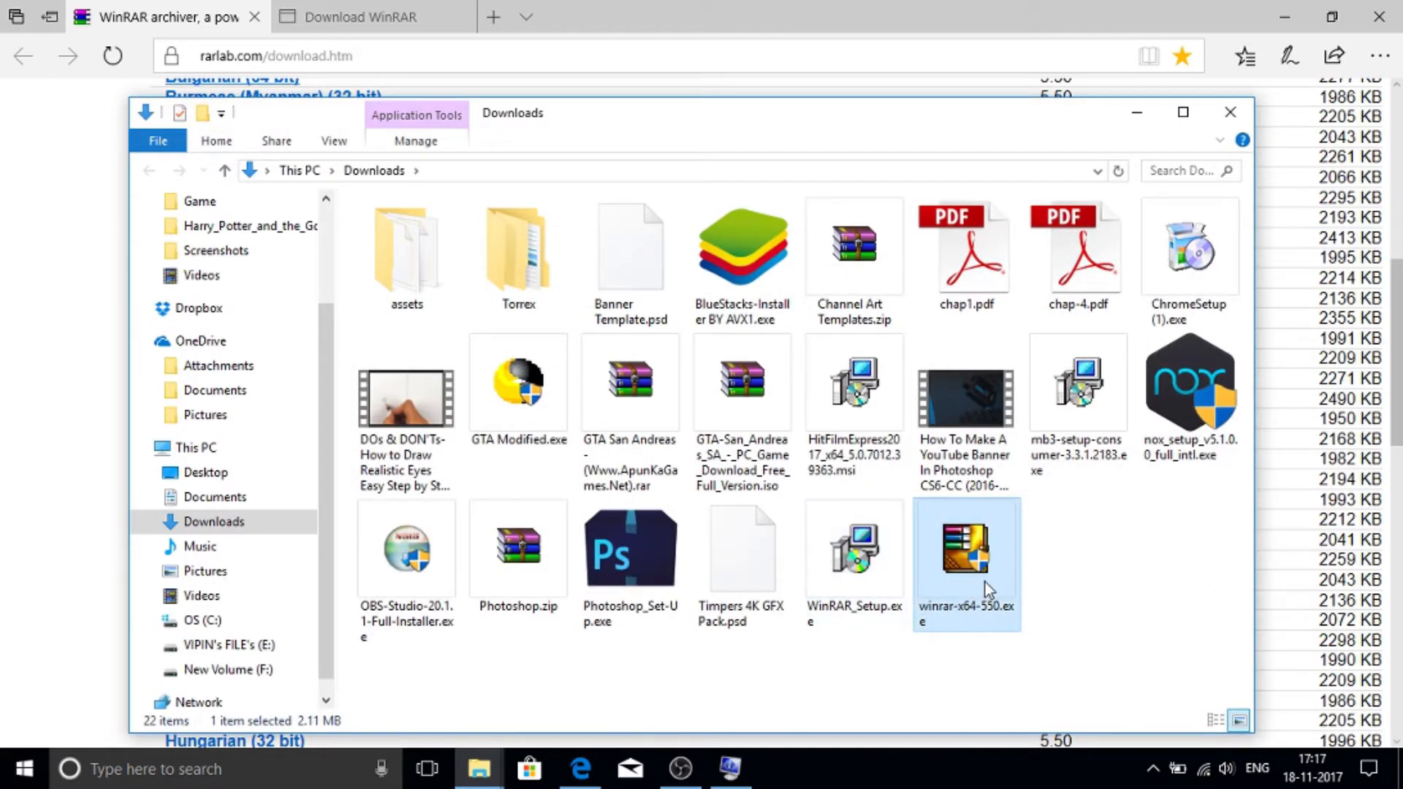
pyautogui.moveTo(974, 577)
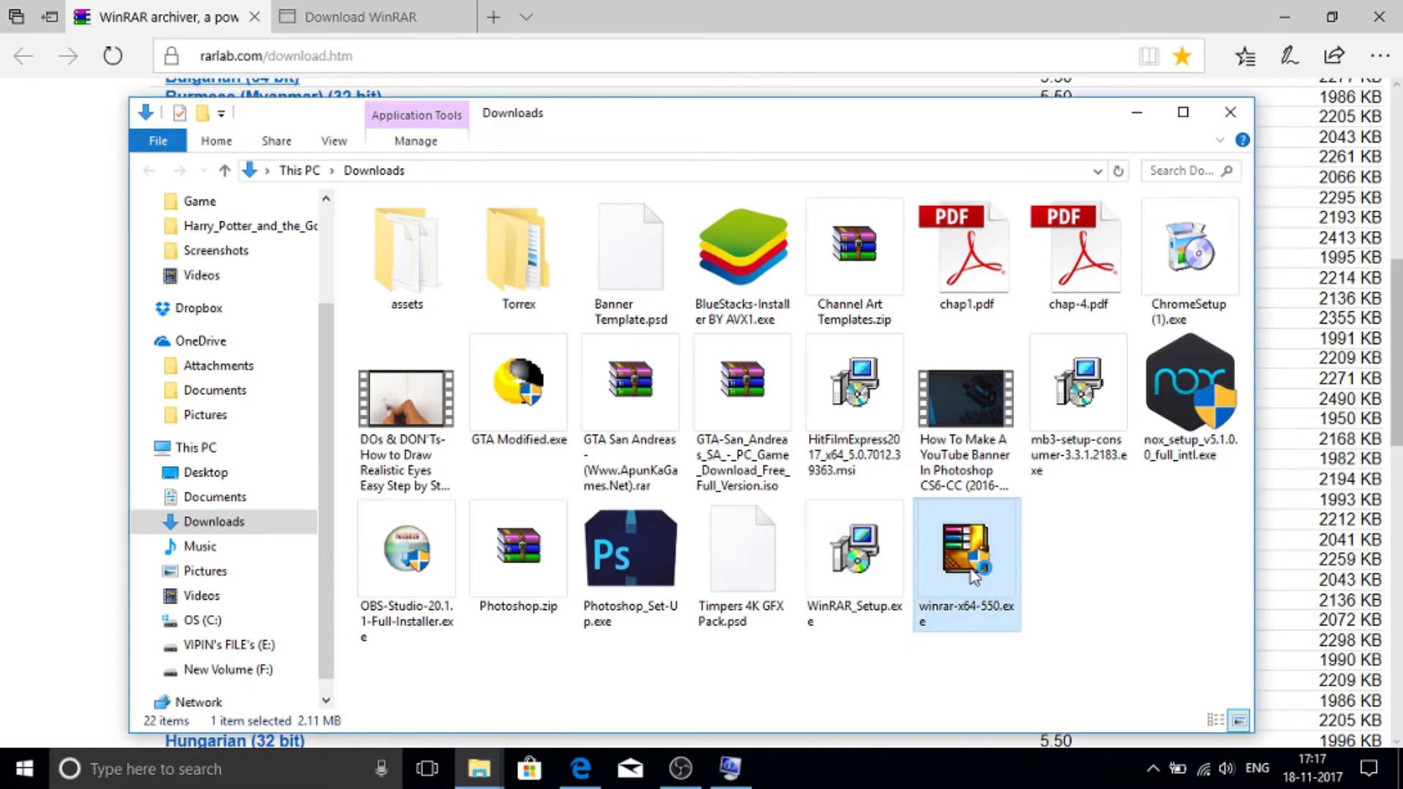
# Step: Launch the winrar-x64-550.exe installer from the Downloads folder
pyautogui.doubleClick(966, 551)
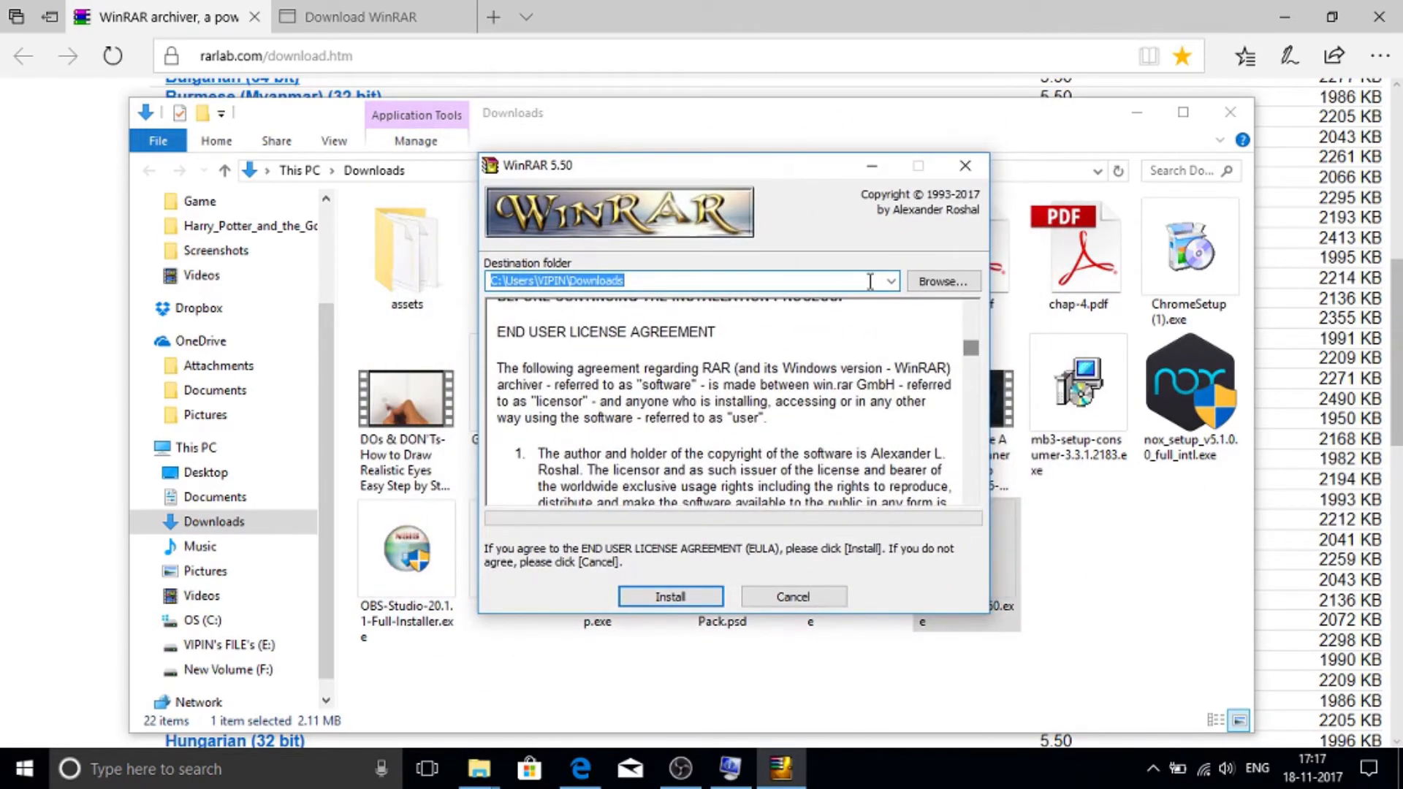
pyautogui.moveTo(836, 303)
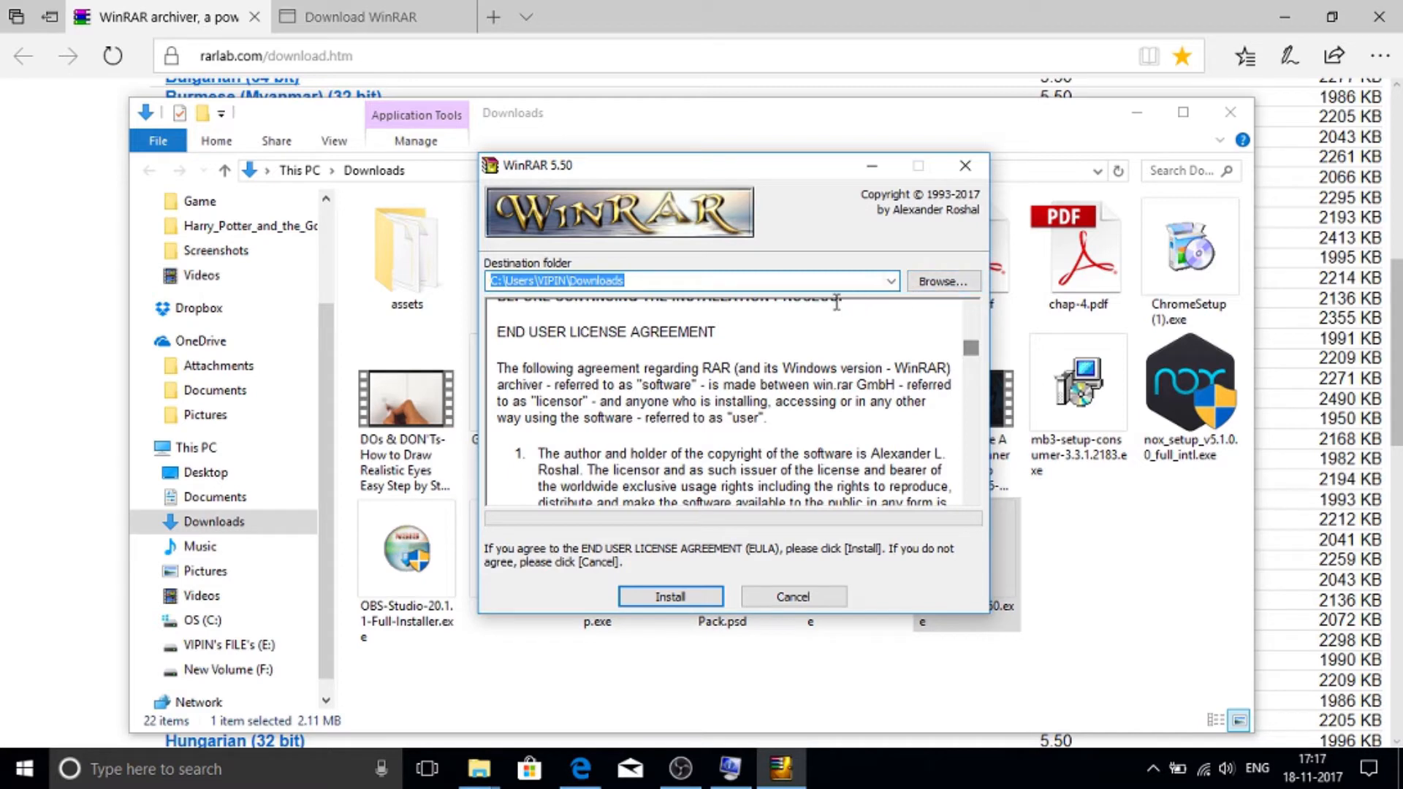
# Step: Set the install destination to C:\Users\VIPIN, accept the licence and start installing
pyautogui.click(941, 280)
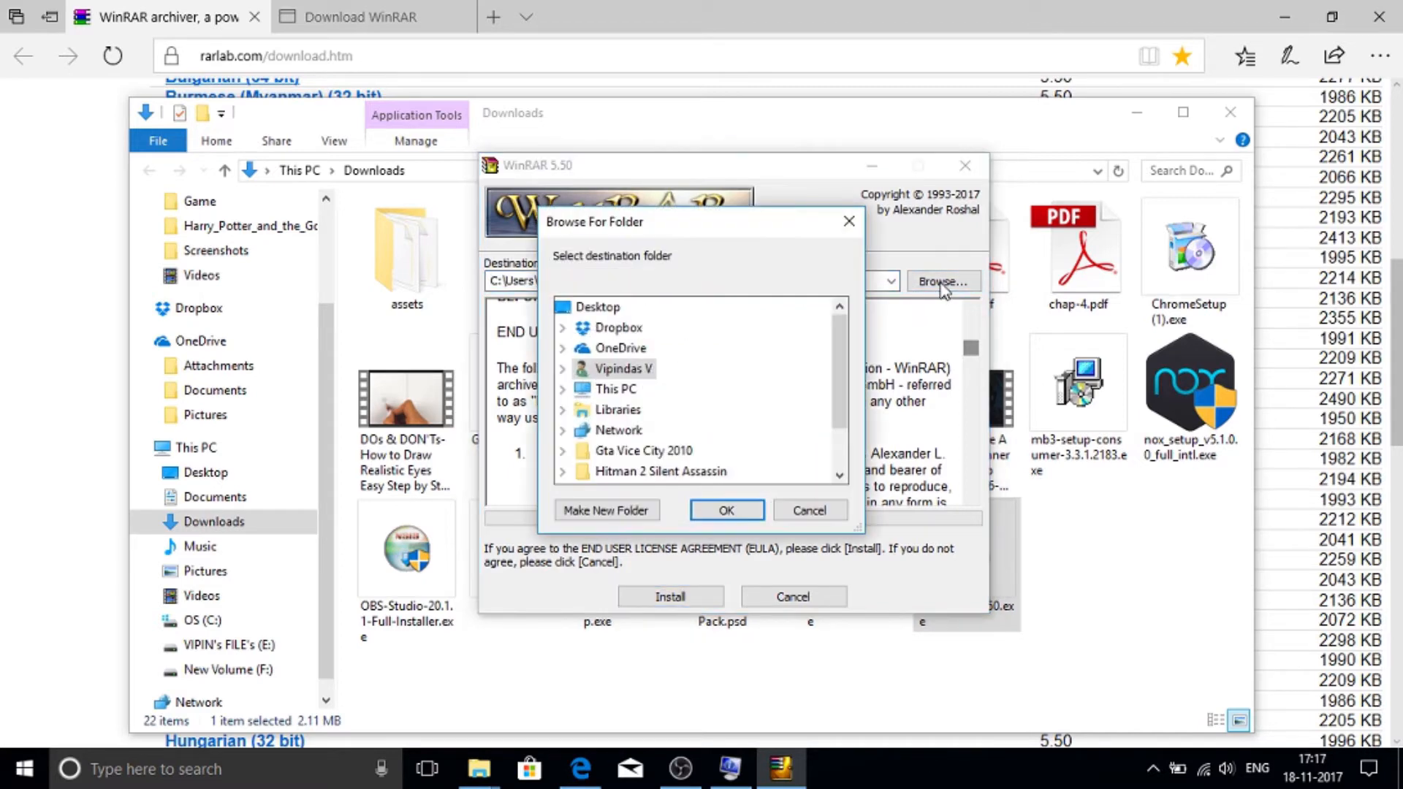
pyautogui.moveTo(564, 397)
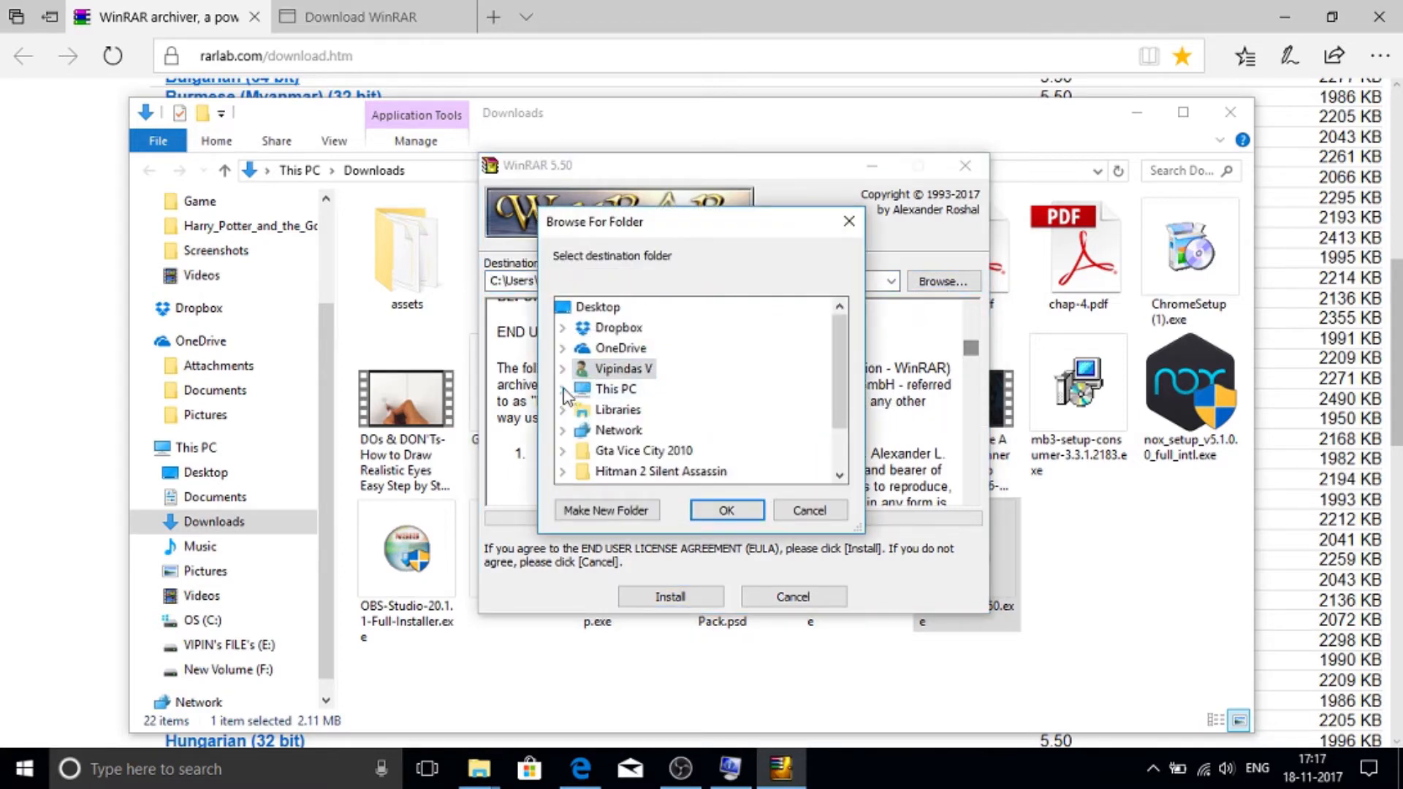
pyautogui.scroll(-3)
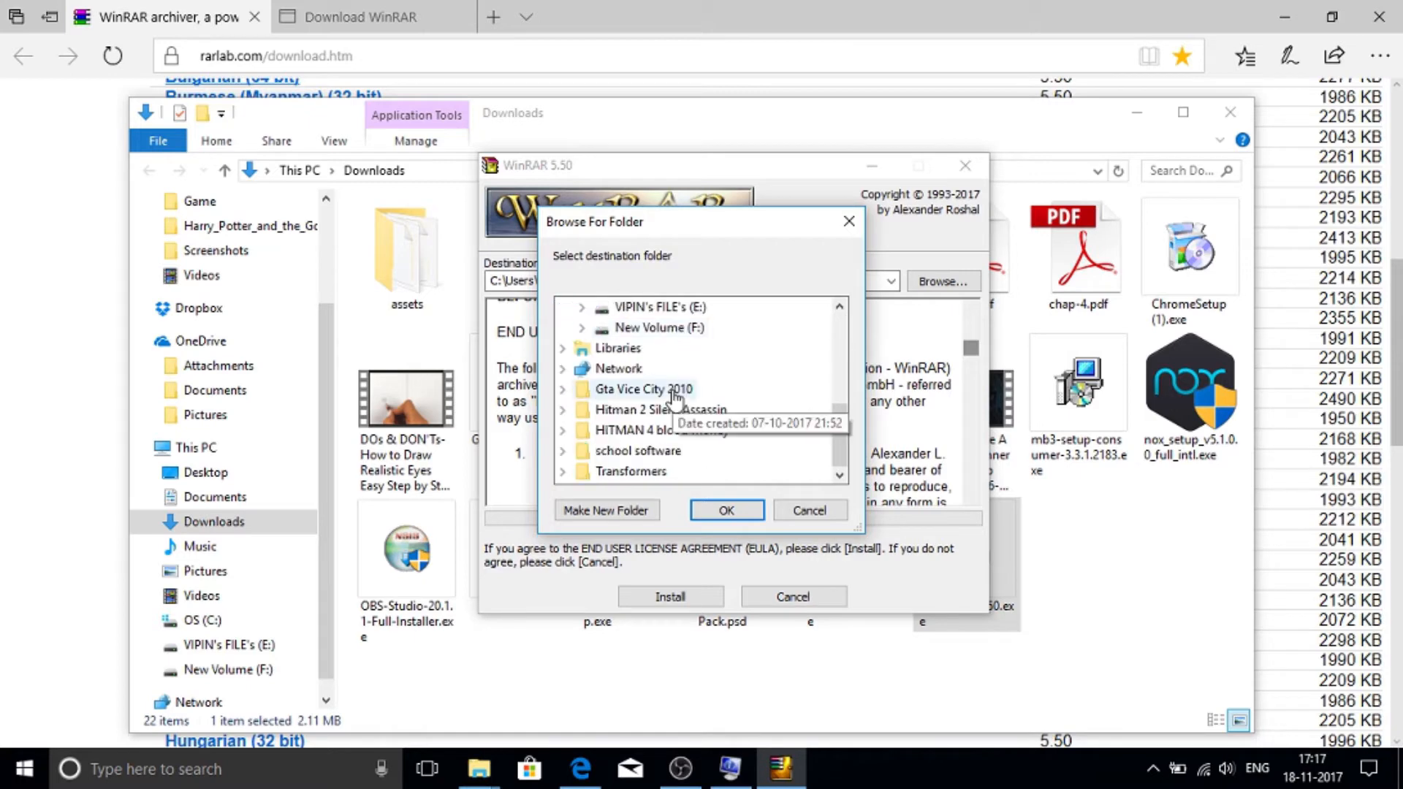
pyautogui.scroll(3)
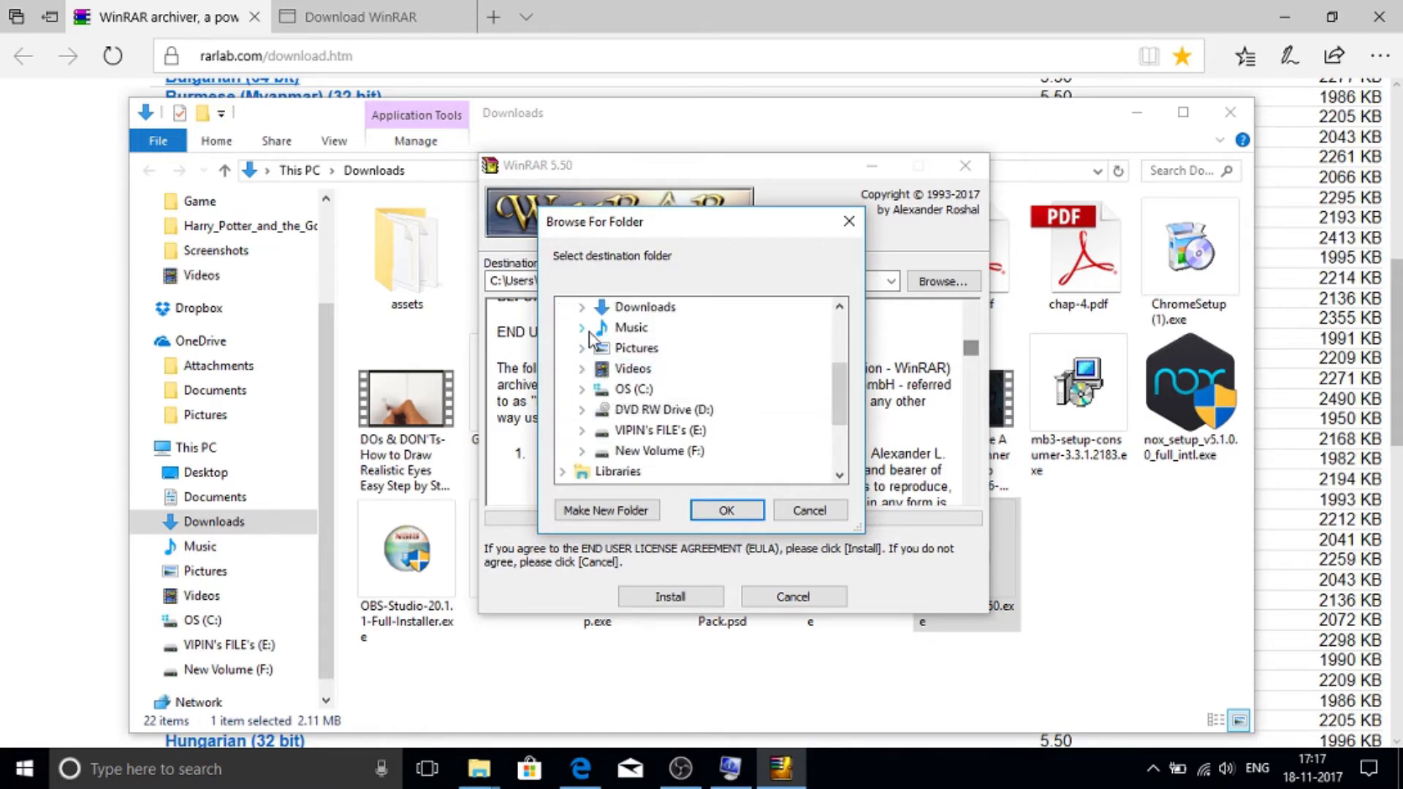
pyautogui.click(581, 306)
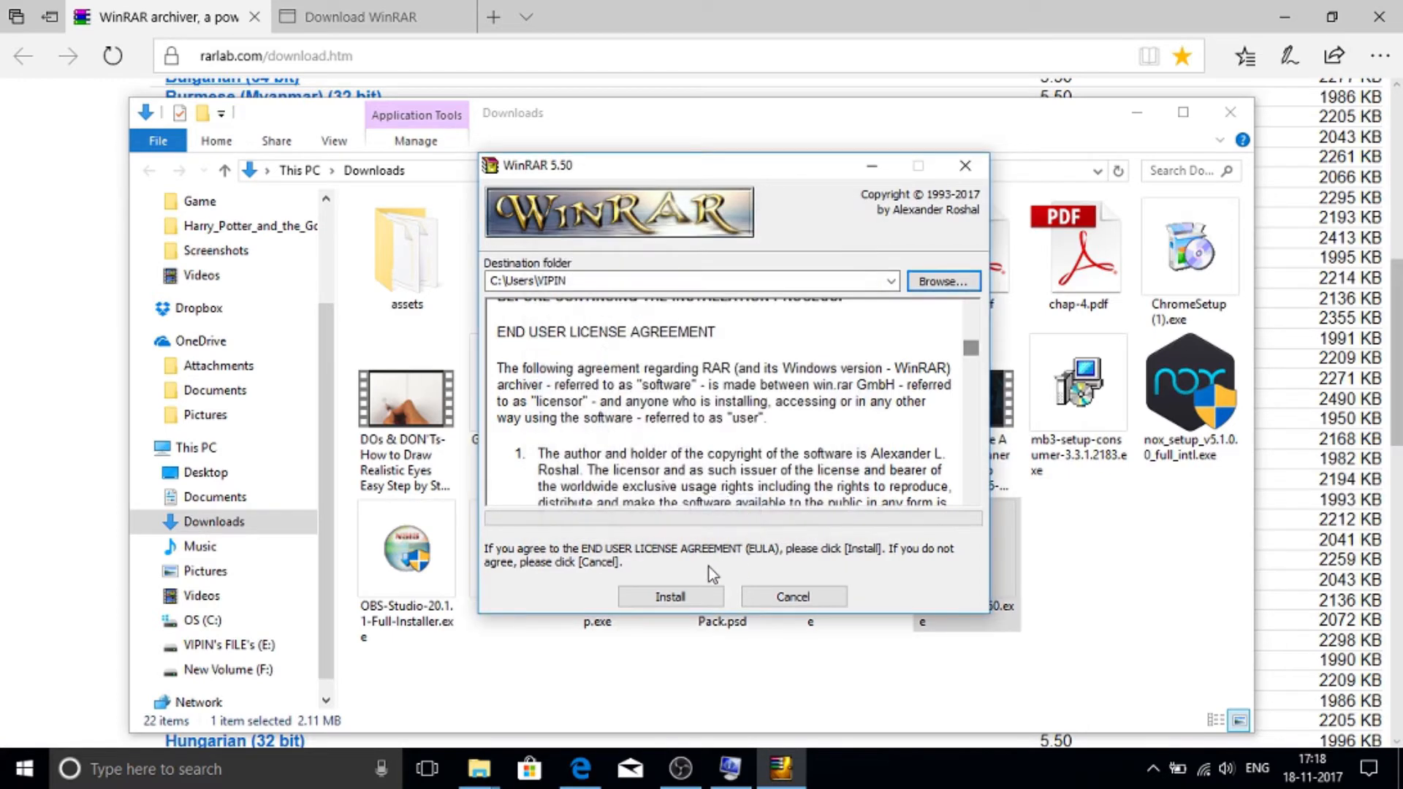
pyautogui.click(670, 596)
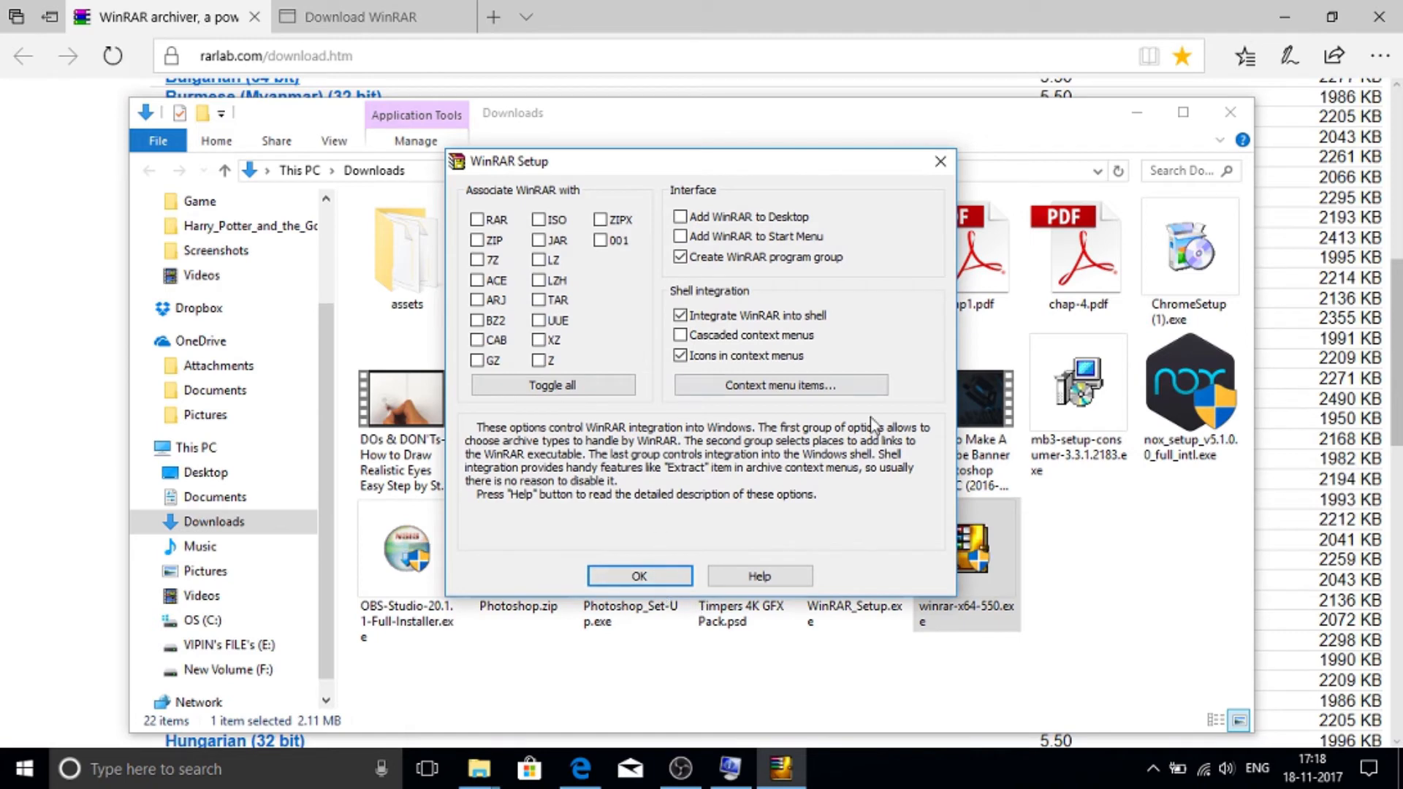
pyautogui.moveTo(787, 286)
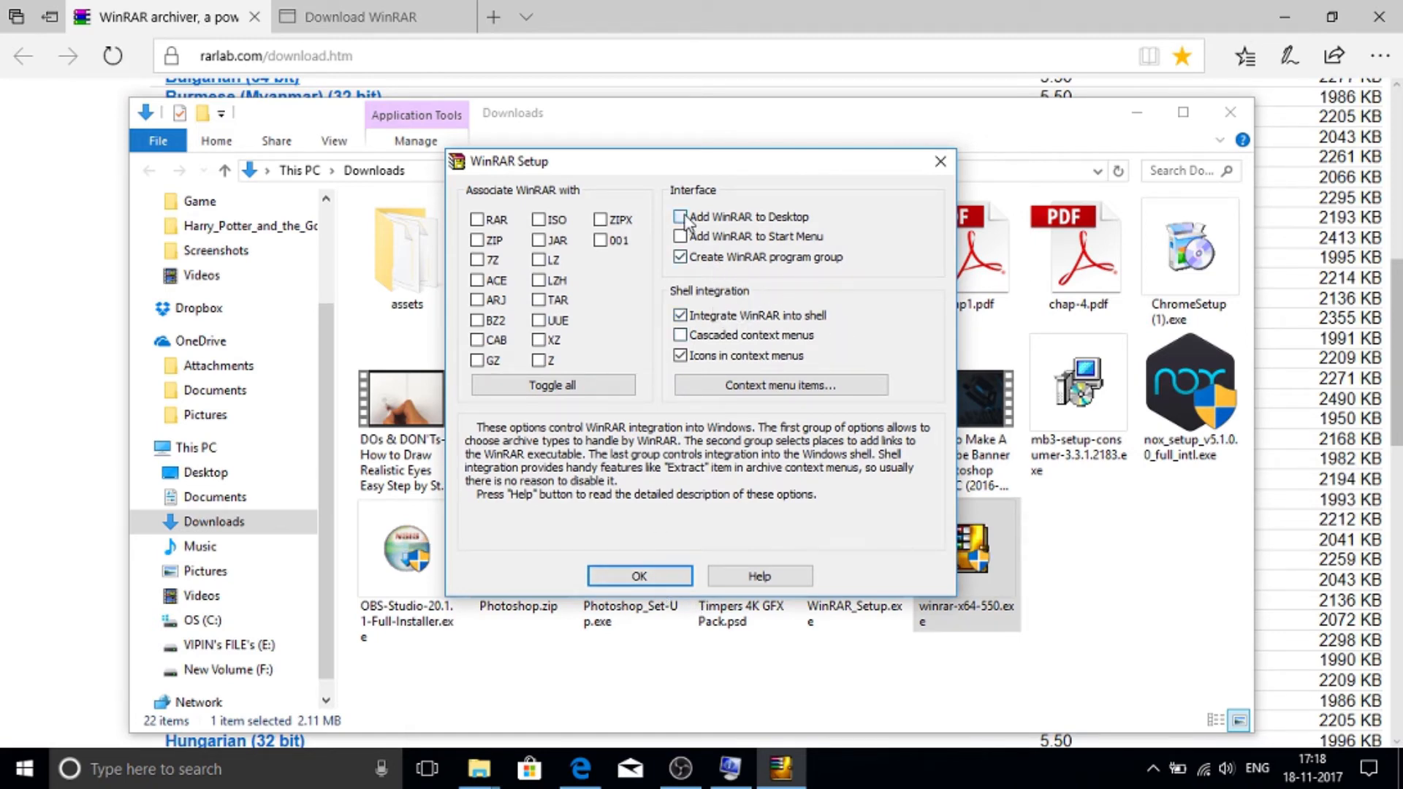
# Step: Confirm the WinRAR setup options with 'Add WinRAR to Desktop' left unchecked
pyautogui.click(681, 217)
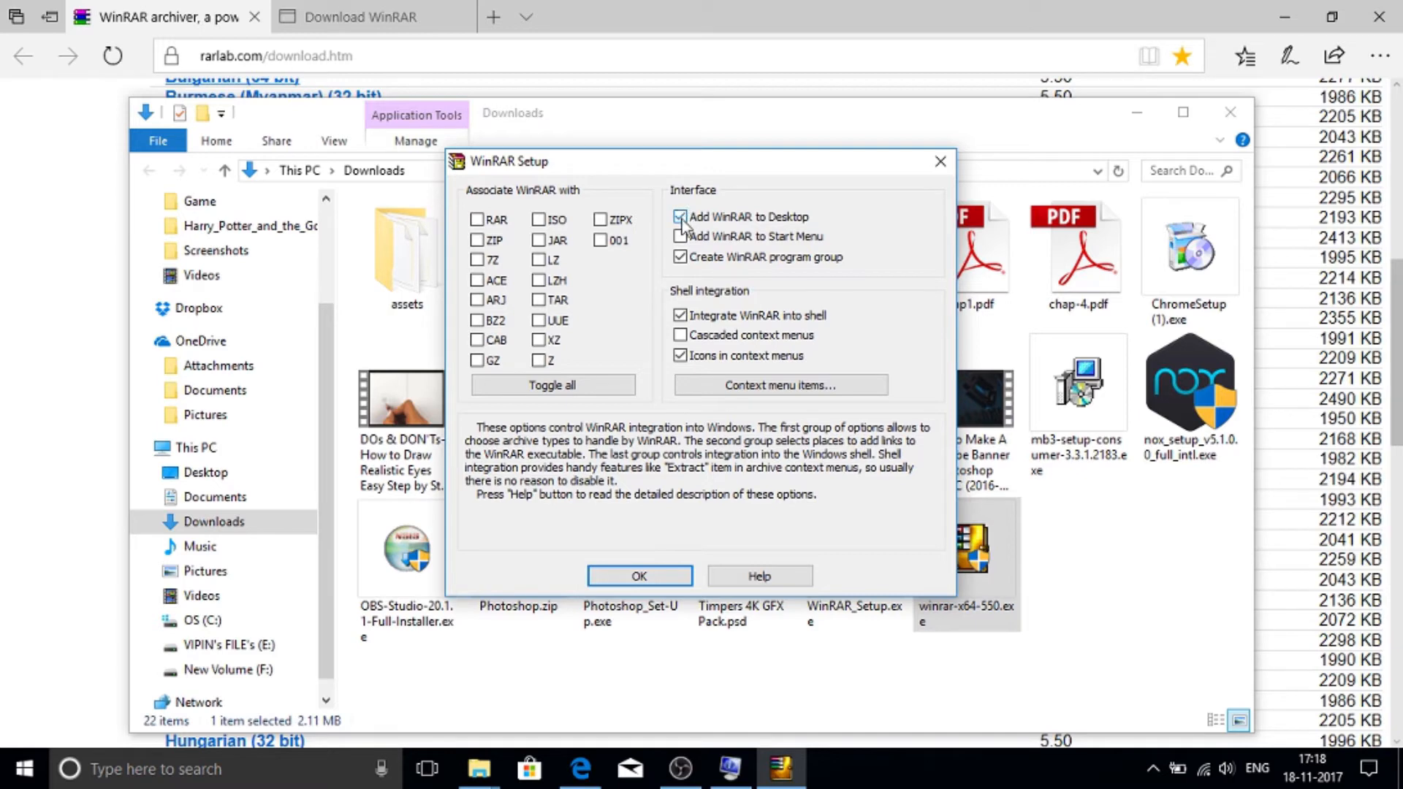
pyautogui.click(679, 216)
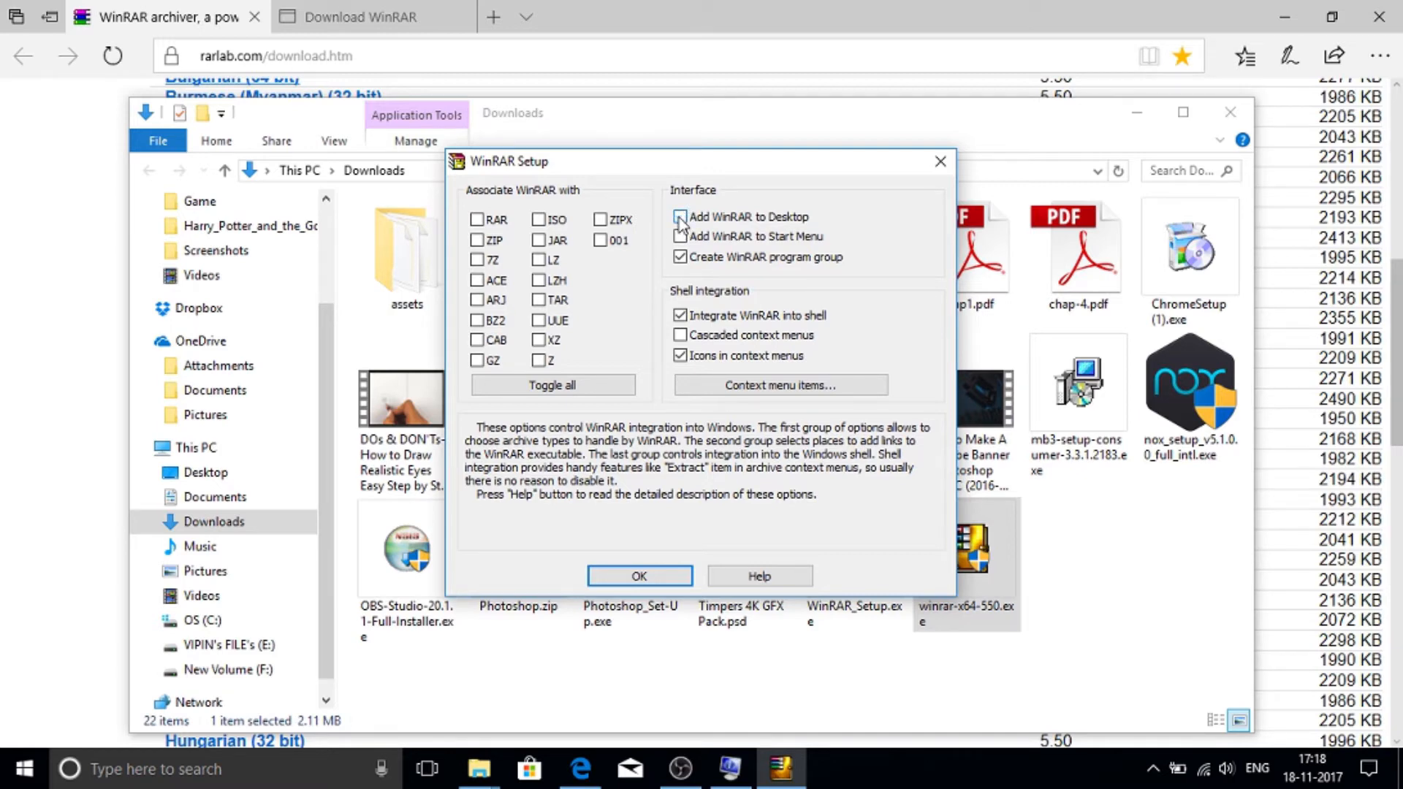
pyautogui.click(681, 216)
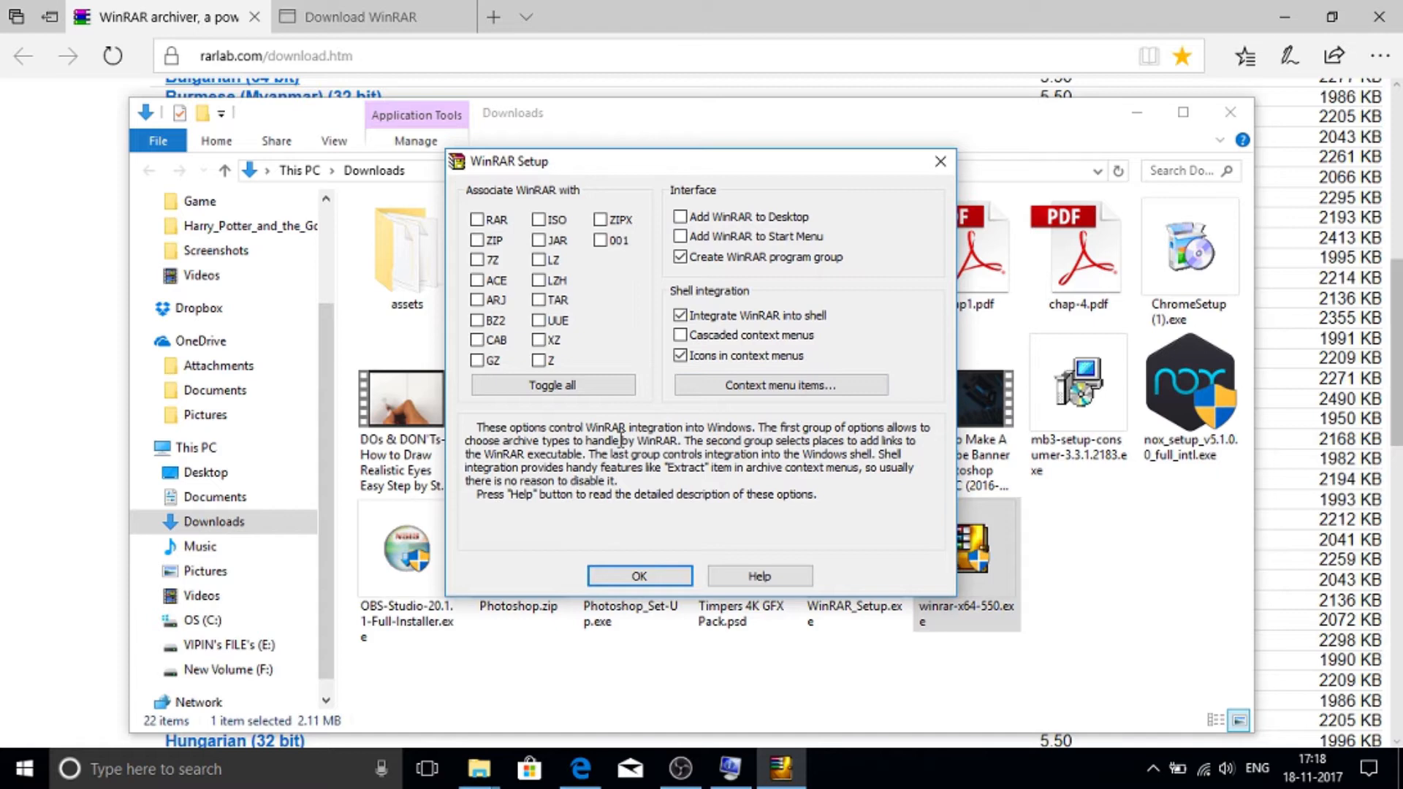
pyautogui.click(638, 576)
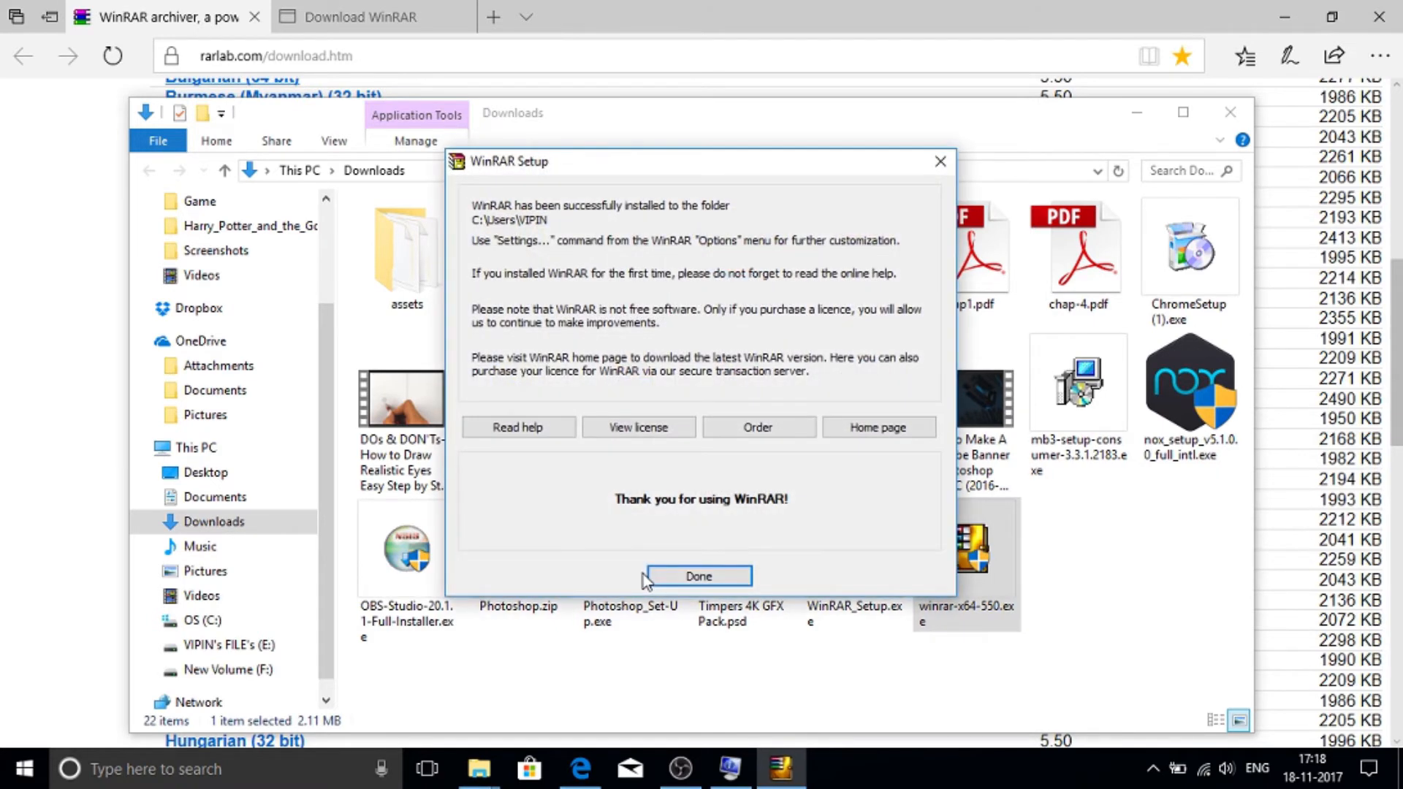
# Step: Finish WinRAR setup by dismissing the successful-installation message
pyautogui.click(698, 575)
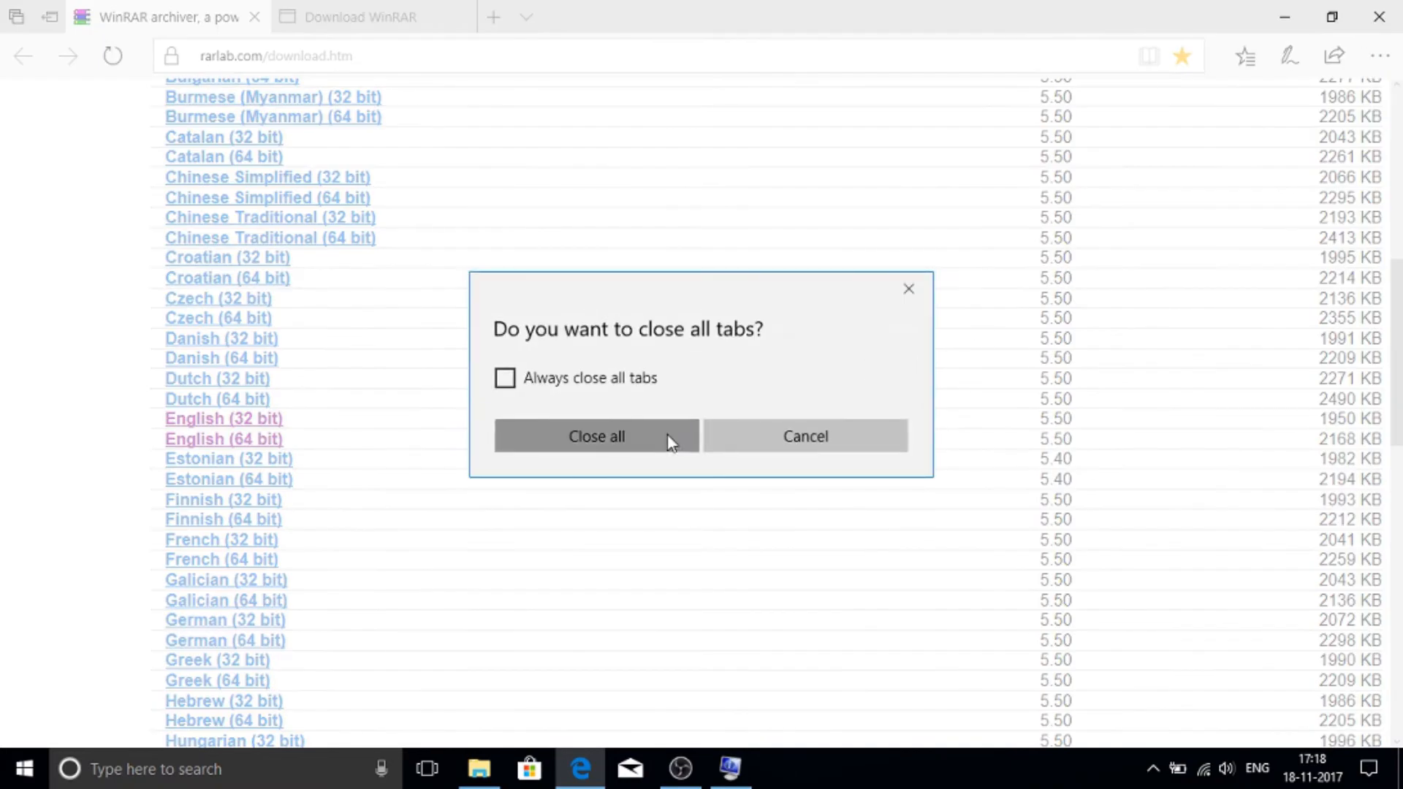
# Step: Close Microsoft Edge with all its tabs and select This PC on the desktop
pyautogui.click(596, 436)
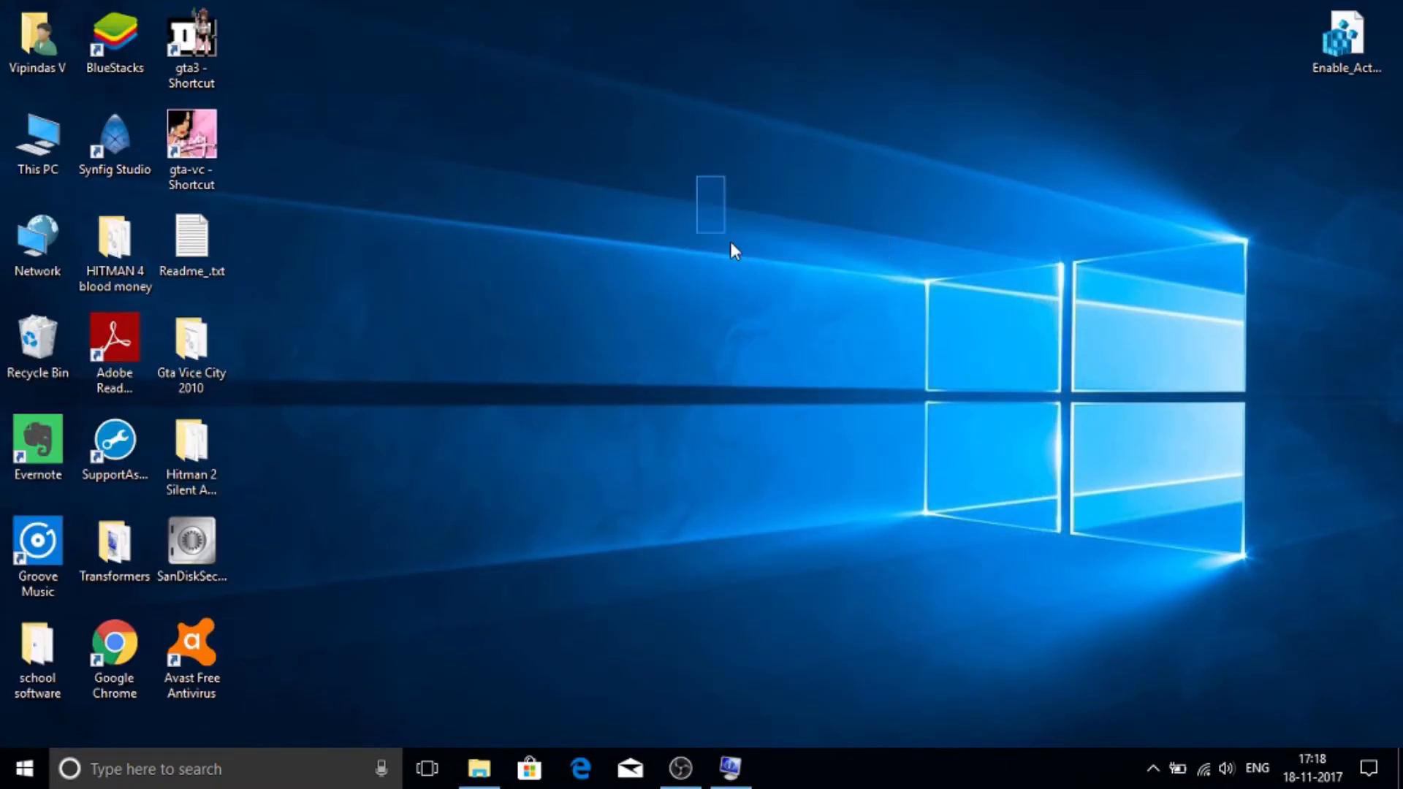
pyautogui.click(1154, 769)
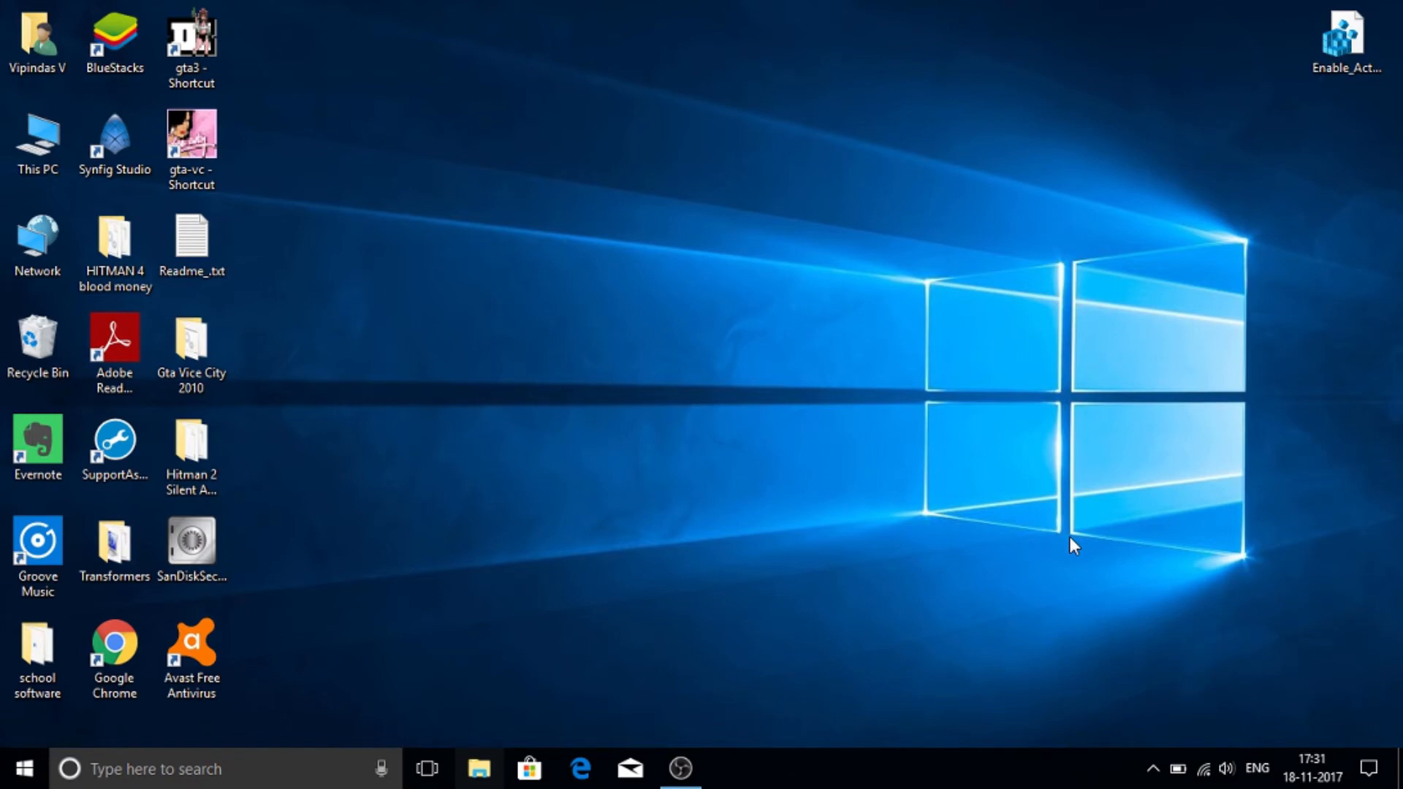
pyautogui.click(37, 143)
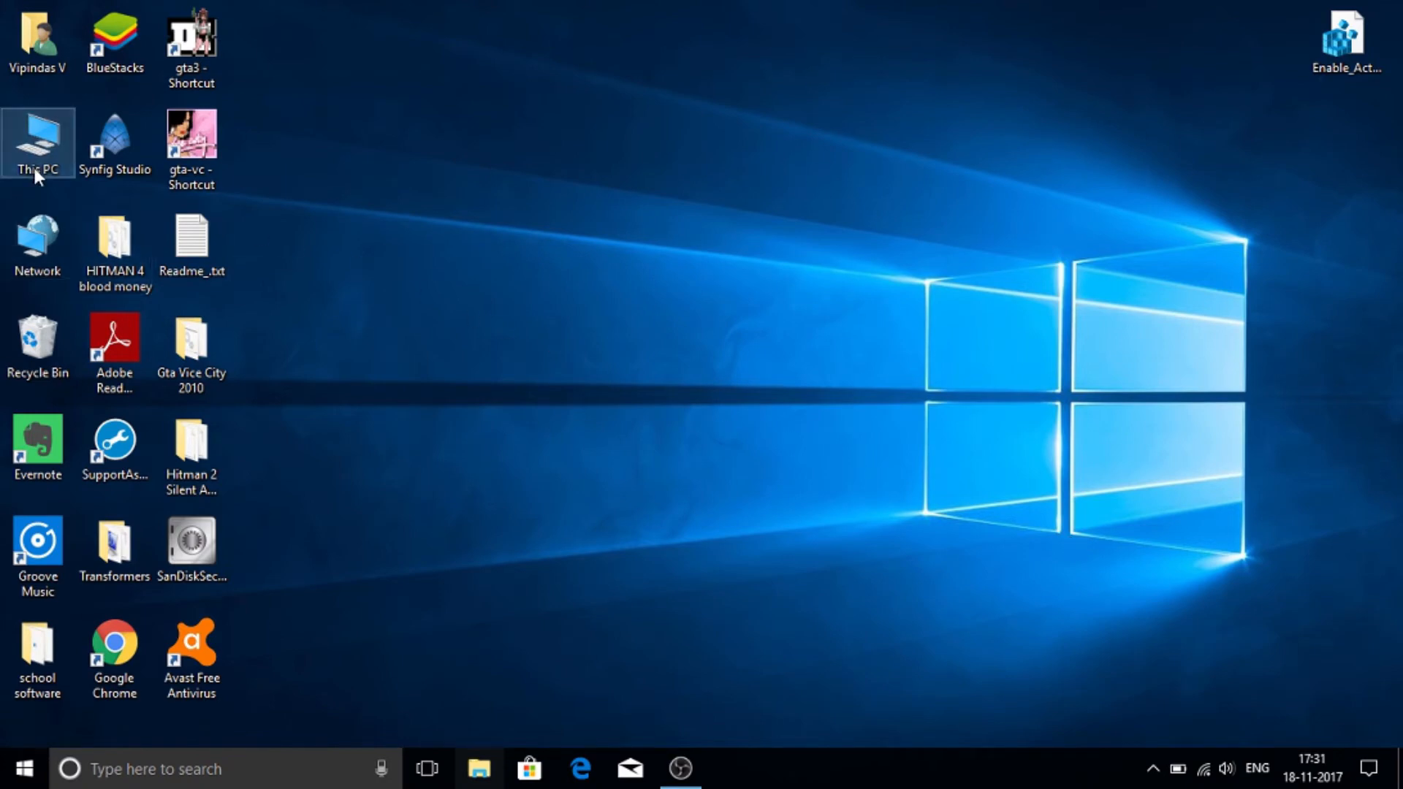
# Step: Open the GTA San Andreas ISO from the Downloads folder in WinRAR
pyautogui.doubleClick(38, 144)
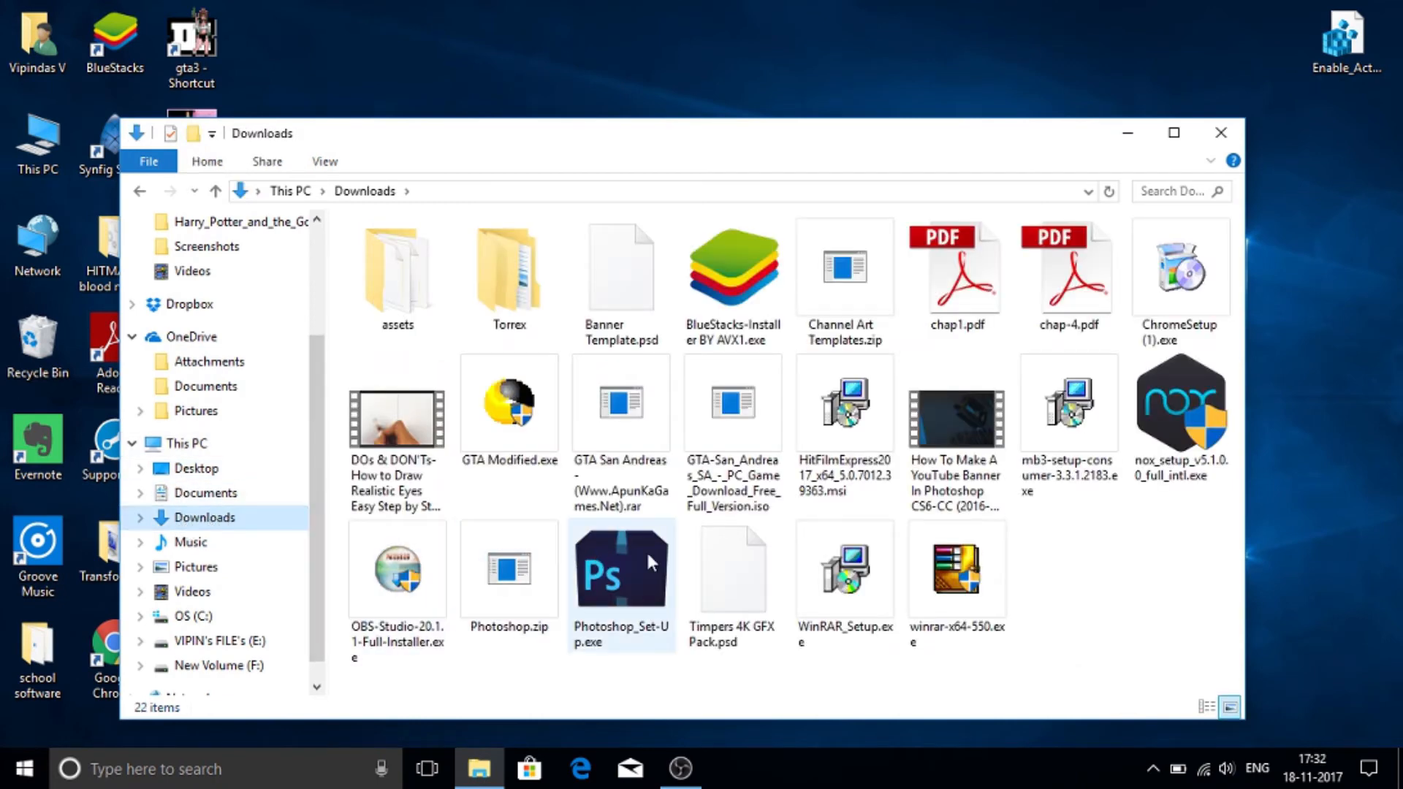
pyautogui.moveTo(732, 568)
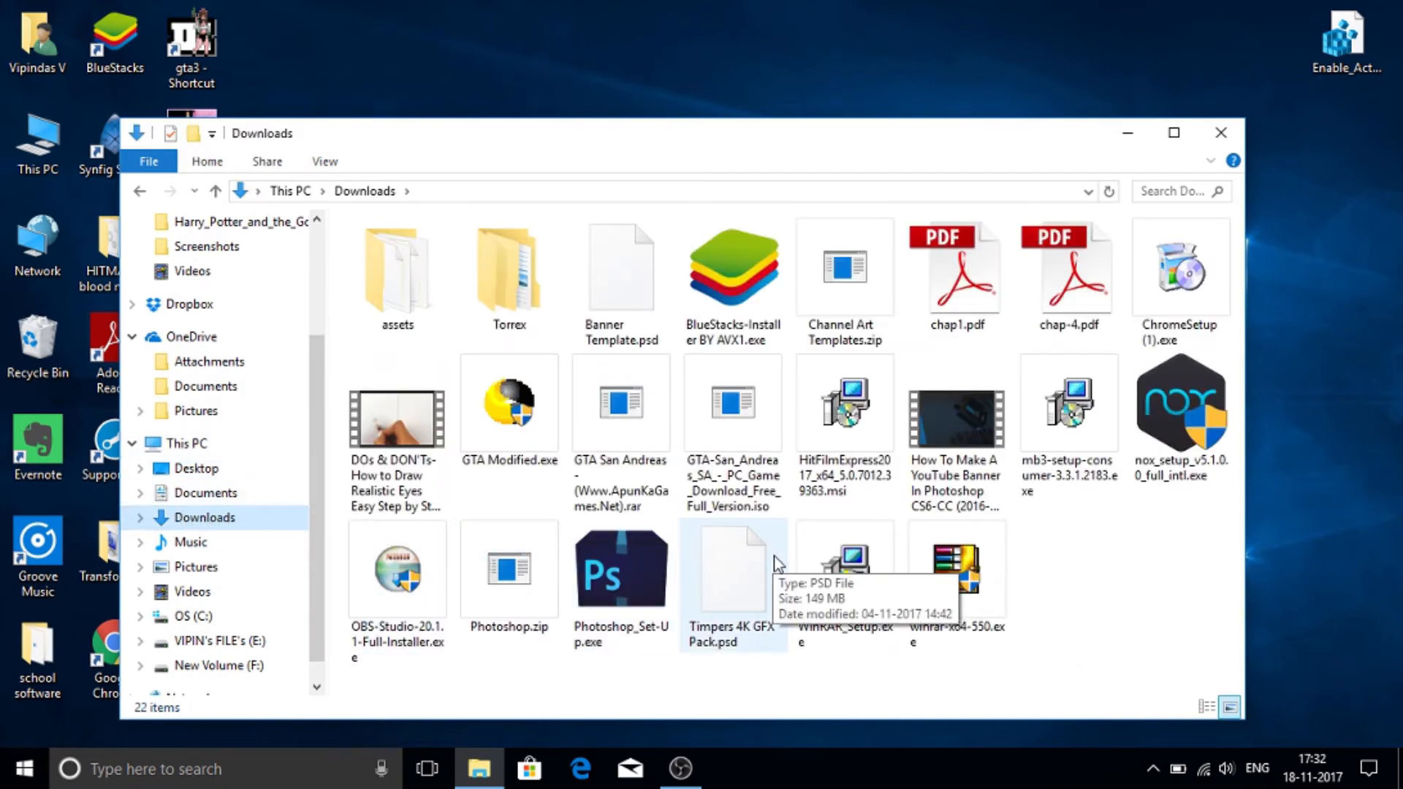
pyautogui.moveTo(724, 438)
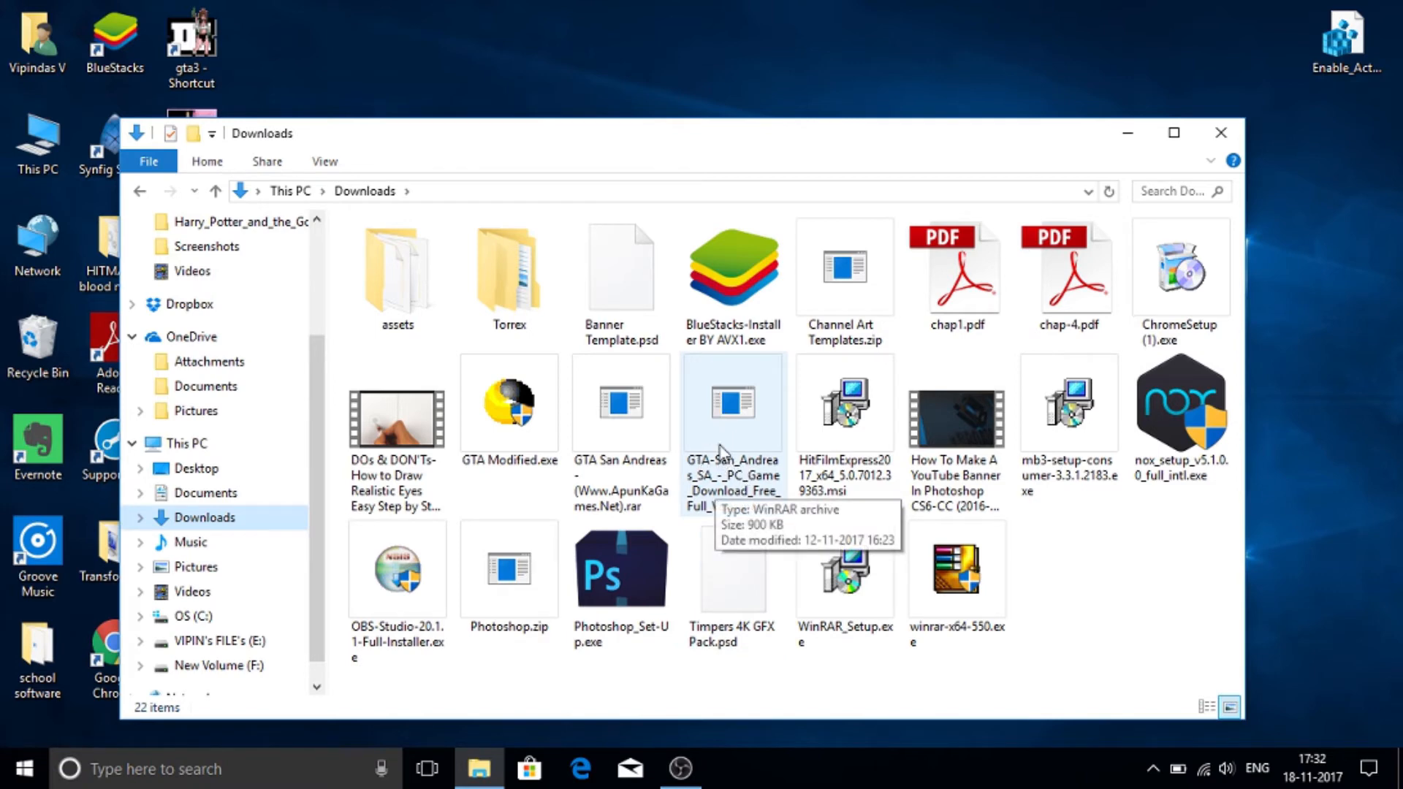
pyautogui.click(732, 403)
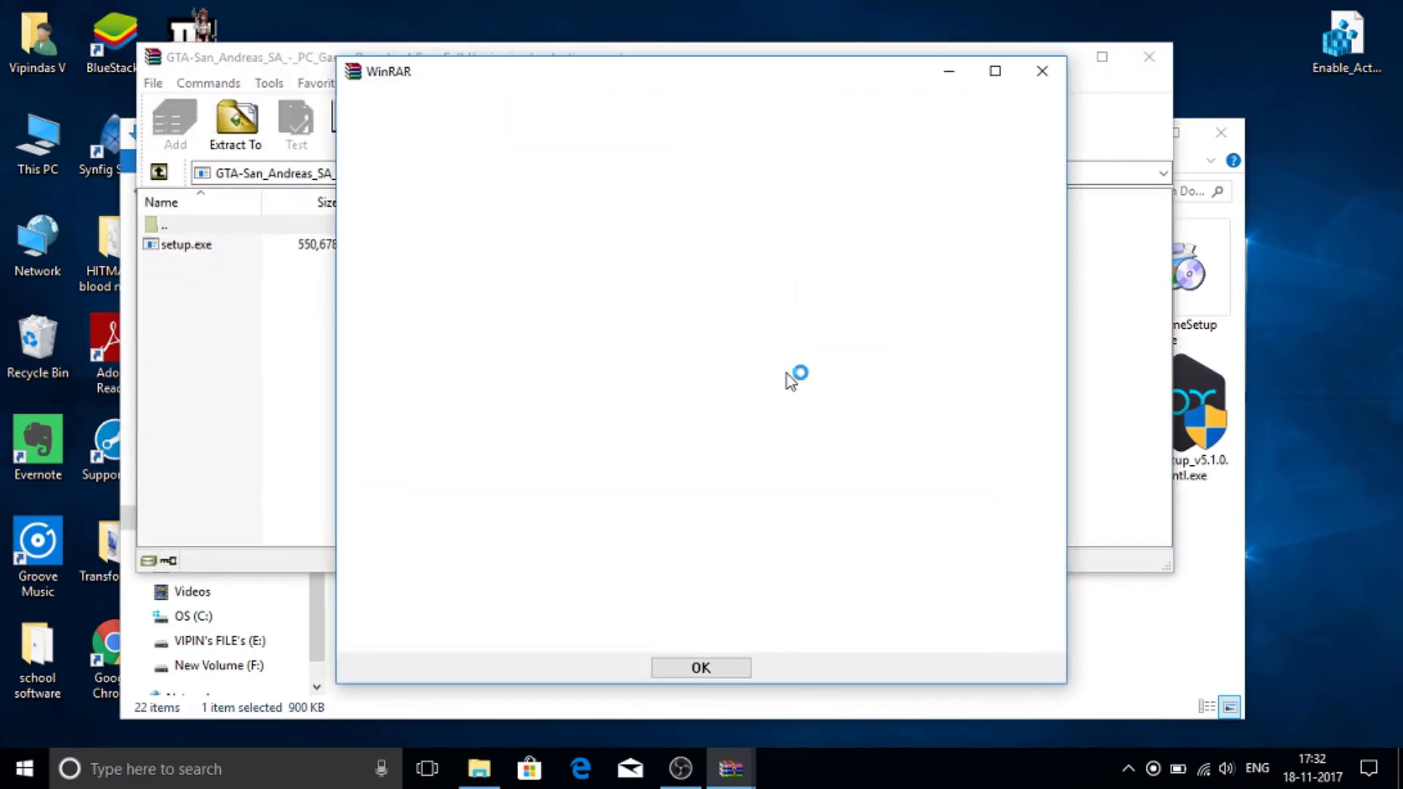
# Step: Dismiss WinRAR's startup notice and start the extraction Wizard for the ISO
pyautogui.click(700, 668)
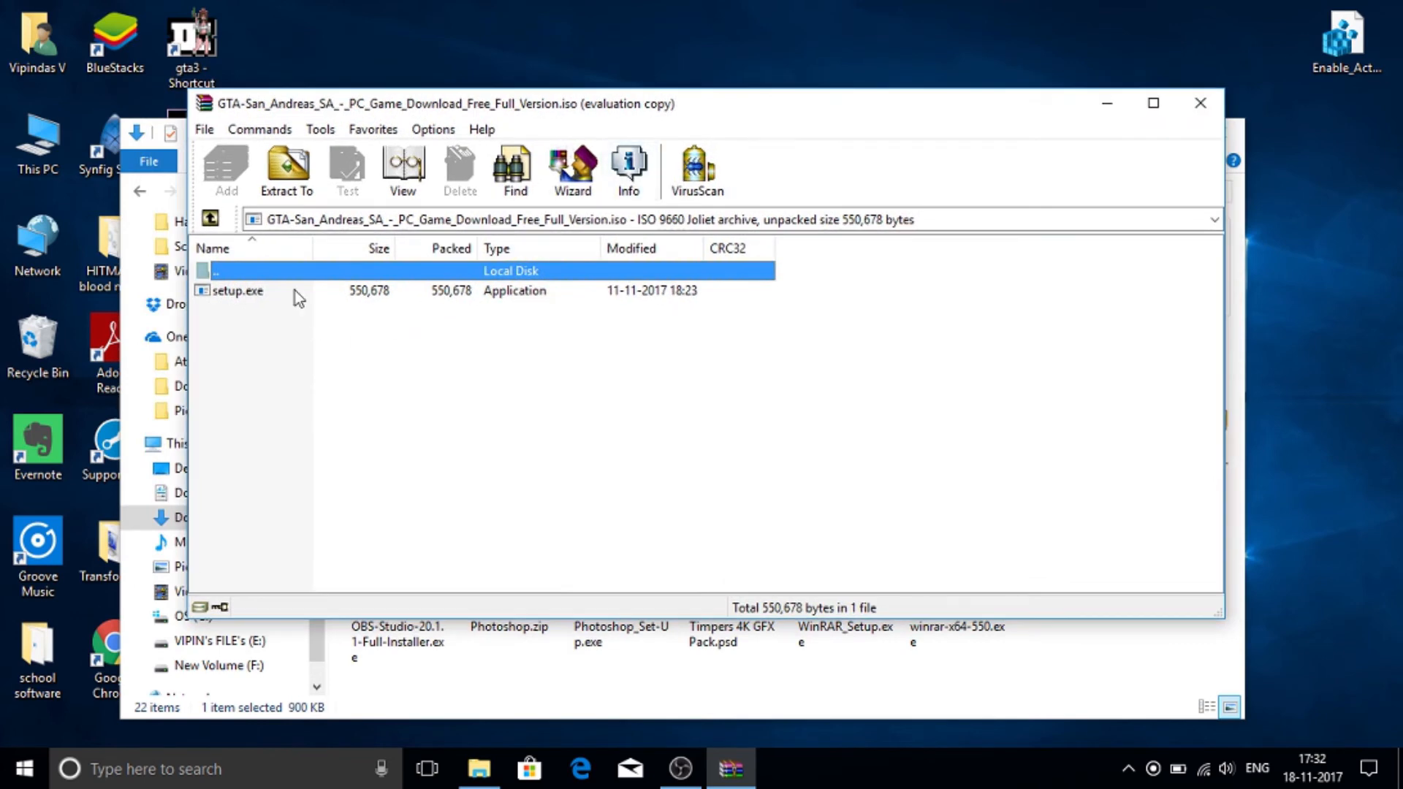
pyautogui.moveTo(321, 313)
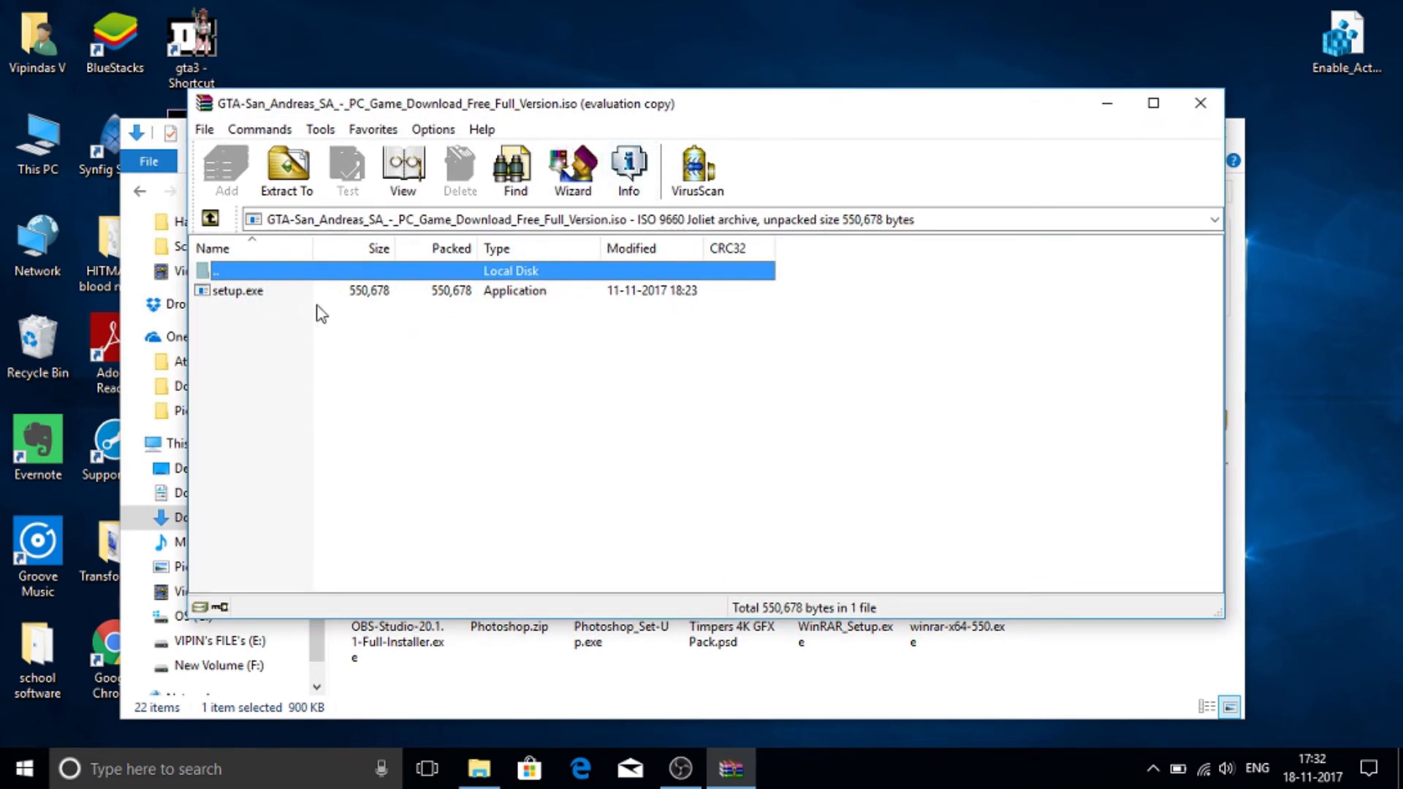
pyautogui.moveTo(471, 295)
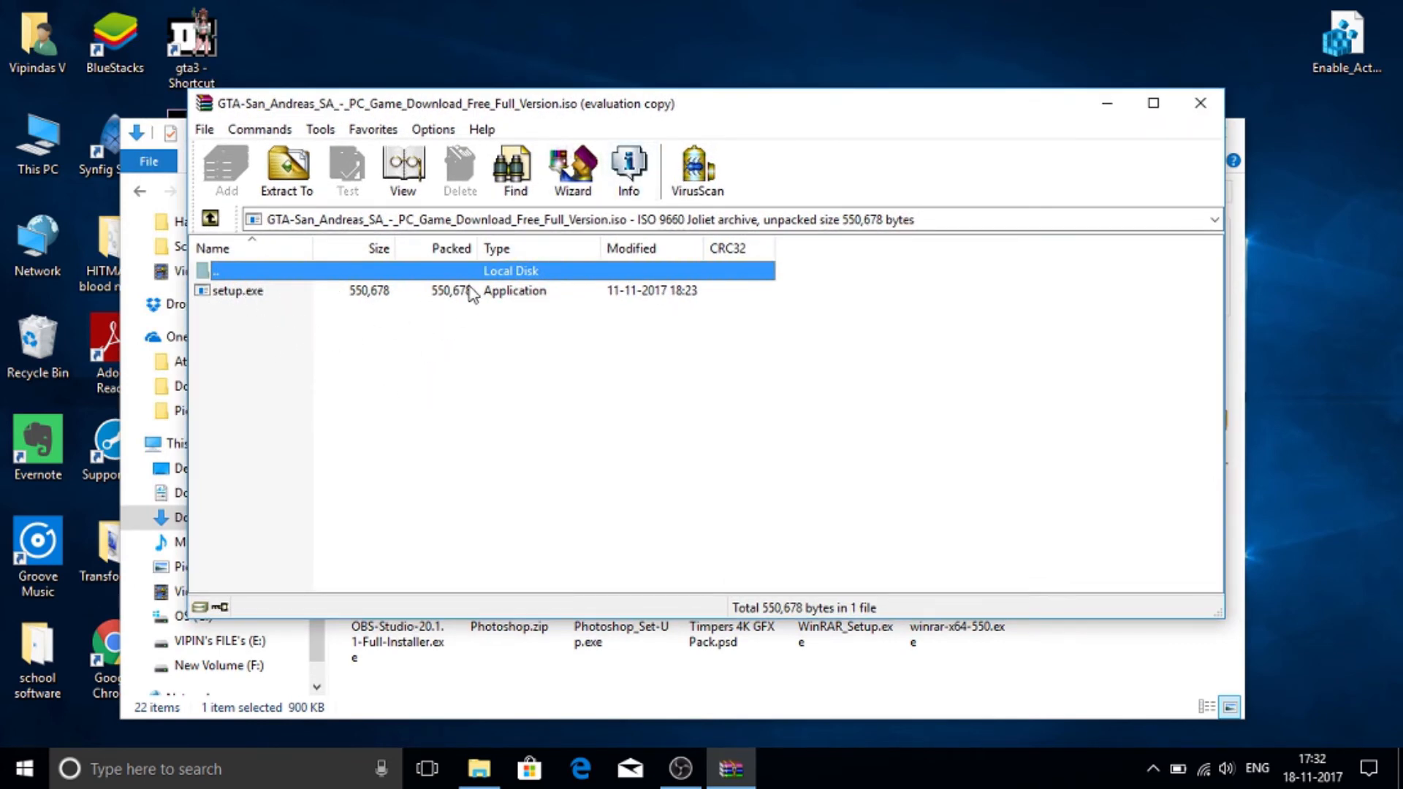
pyautogui.click(573, 169)
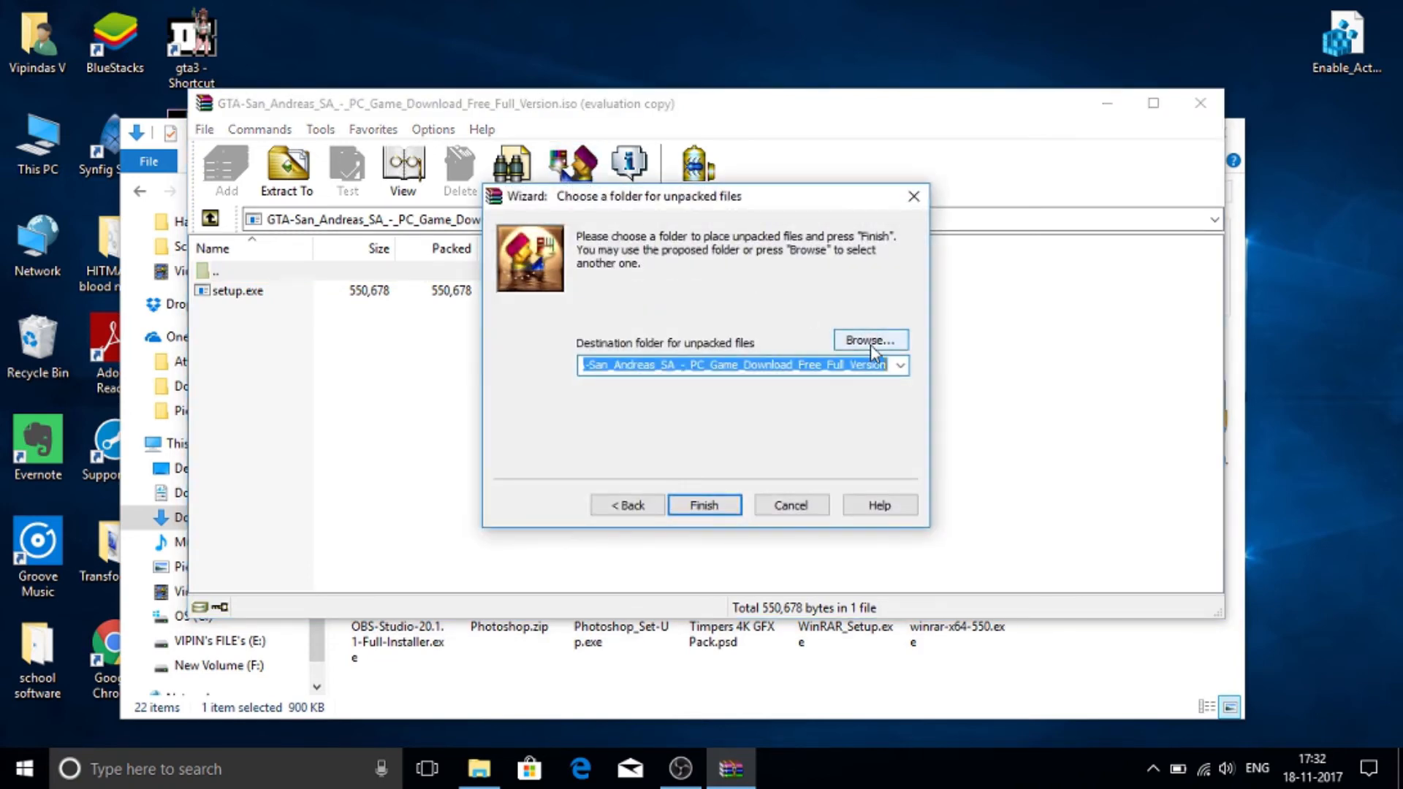
# Step: Set the unpack destination to C:\Users\VIPIN via Browse and finish the Wizard to extract the ISO
pyautogui.click(866, 340)
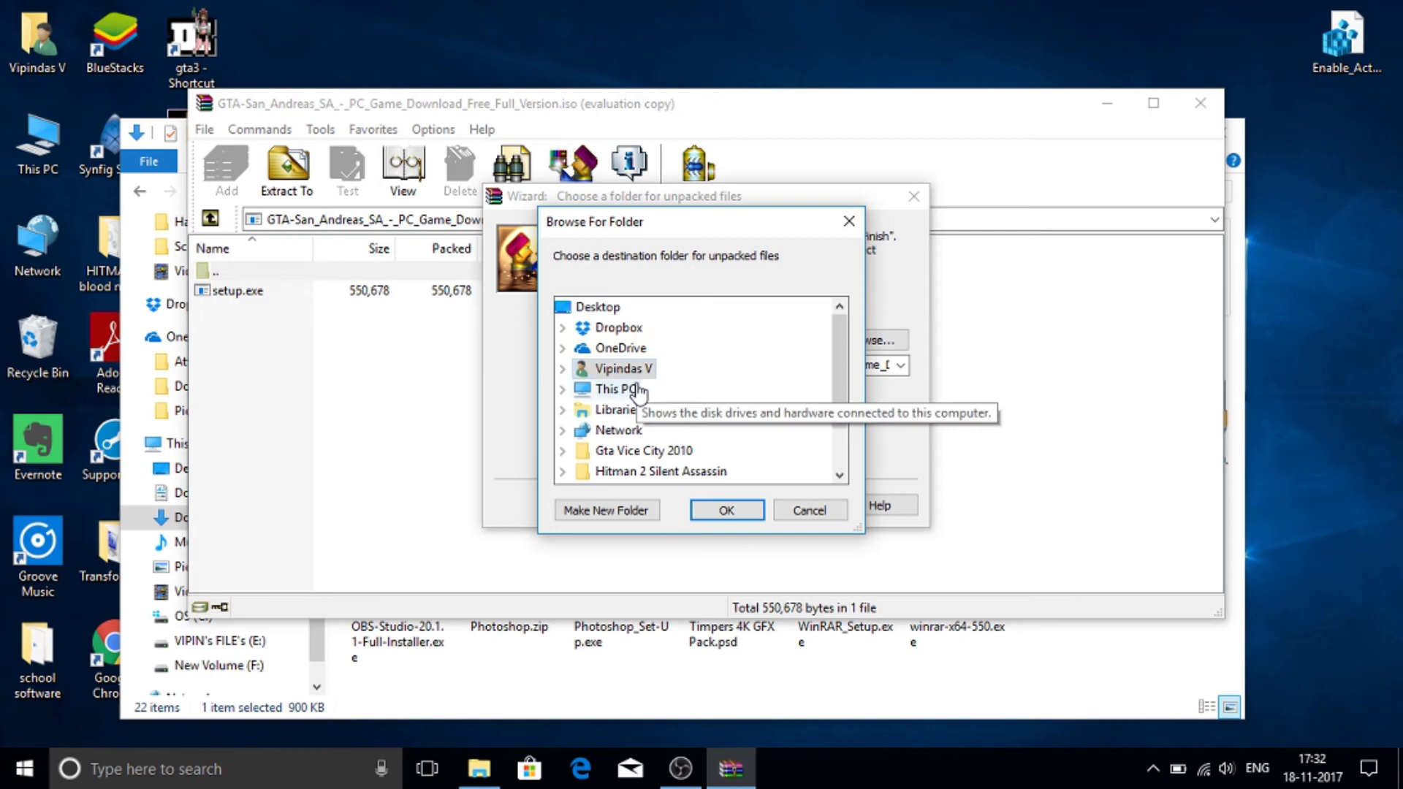
pyautogui.moveTo(565, 400)
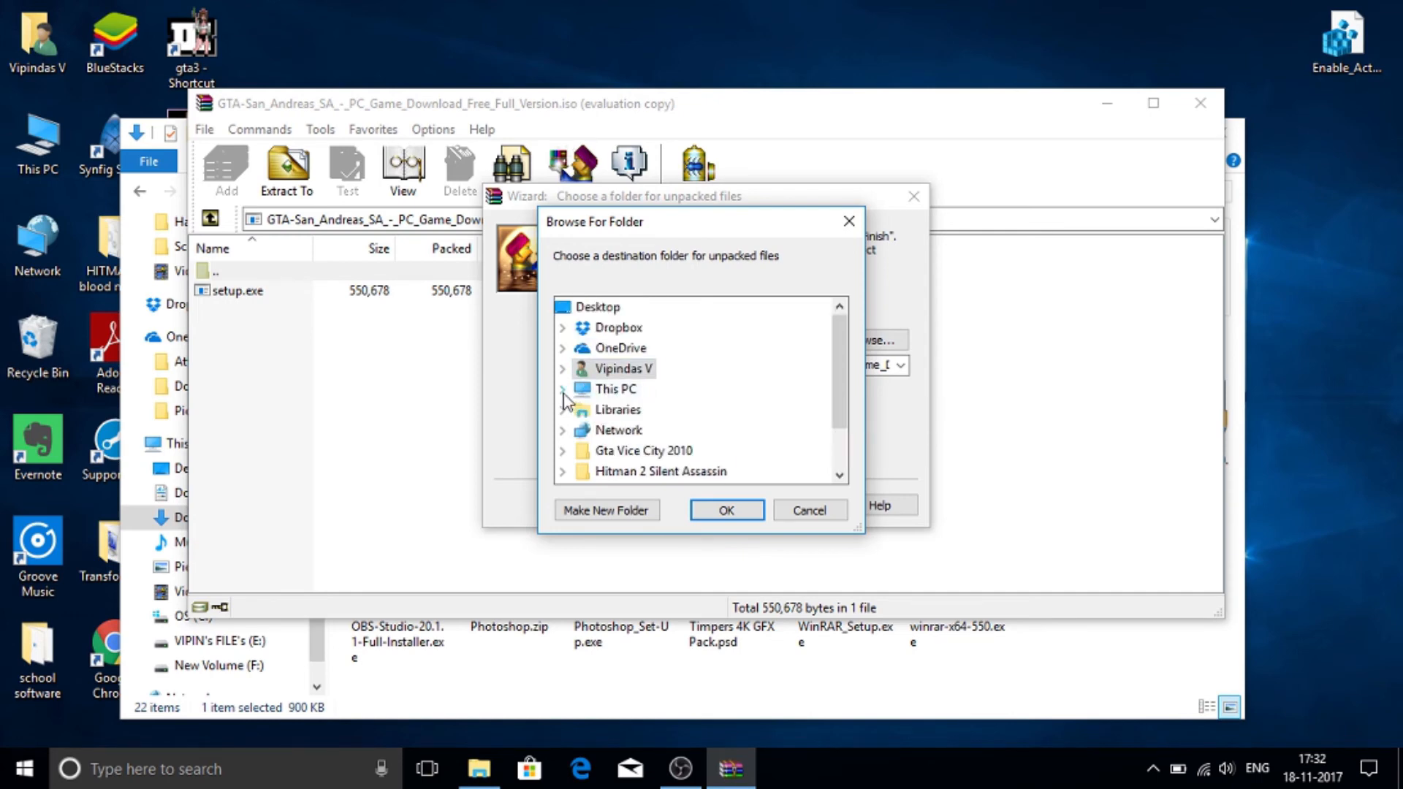
pyautogui.click(561, 389)
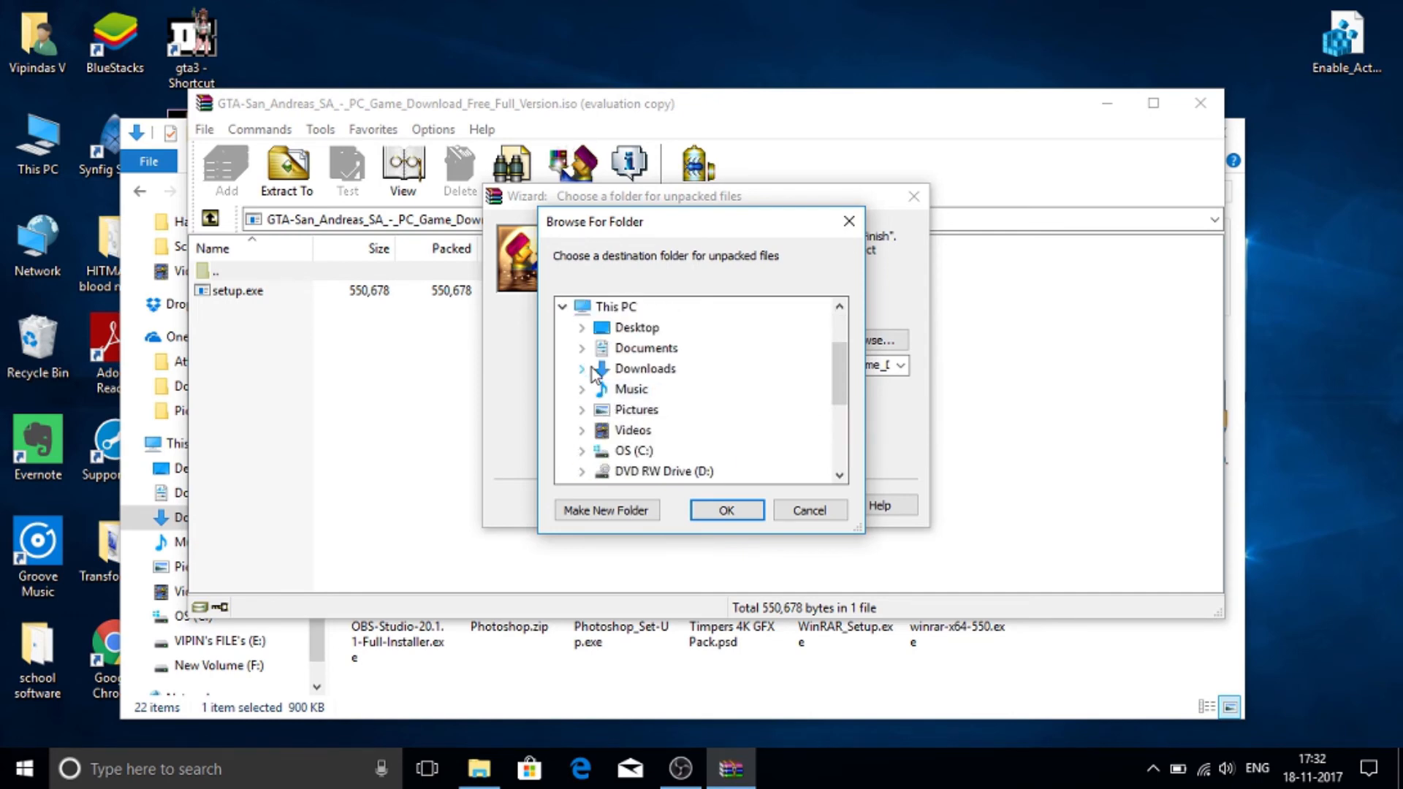
pyautogui.scroll(-3)
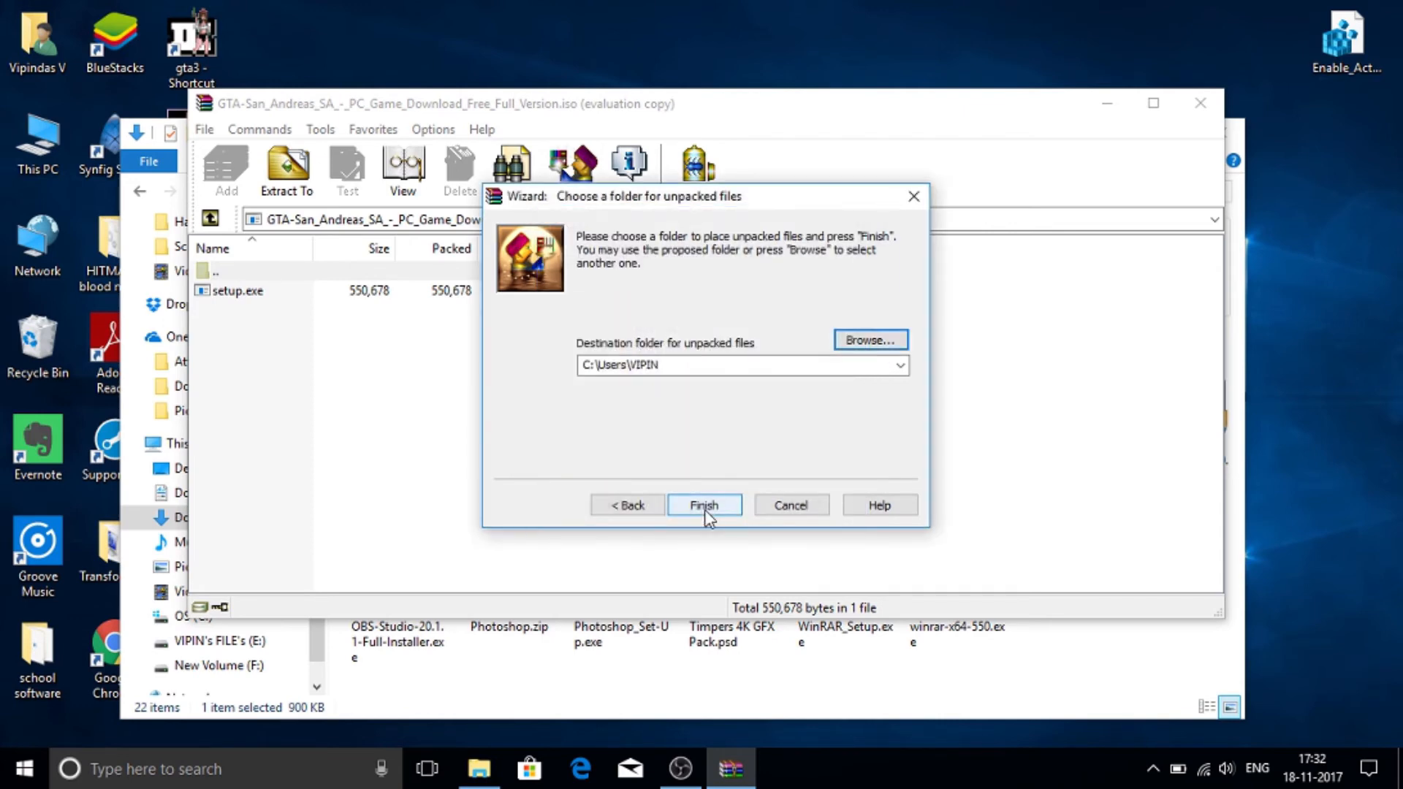
pyautogui.click(703, 504)
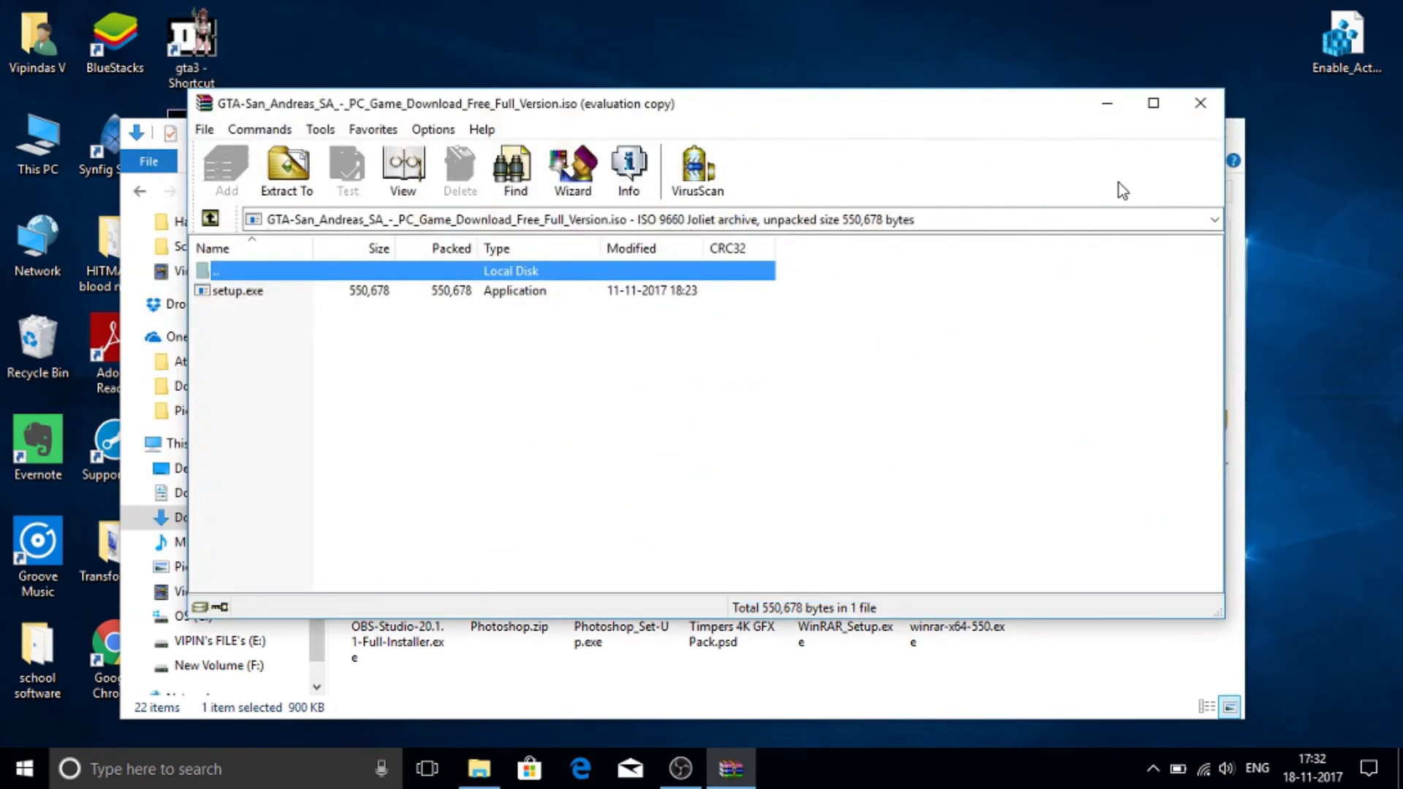
pyautogui.moveTo(776, 118)
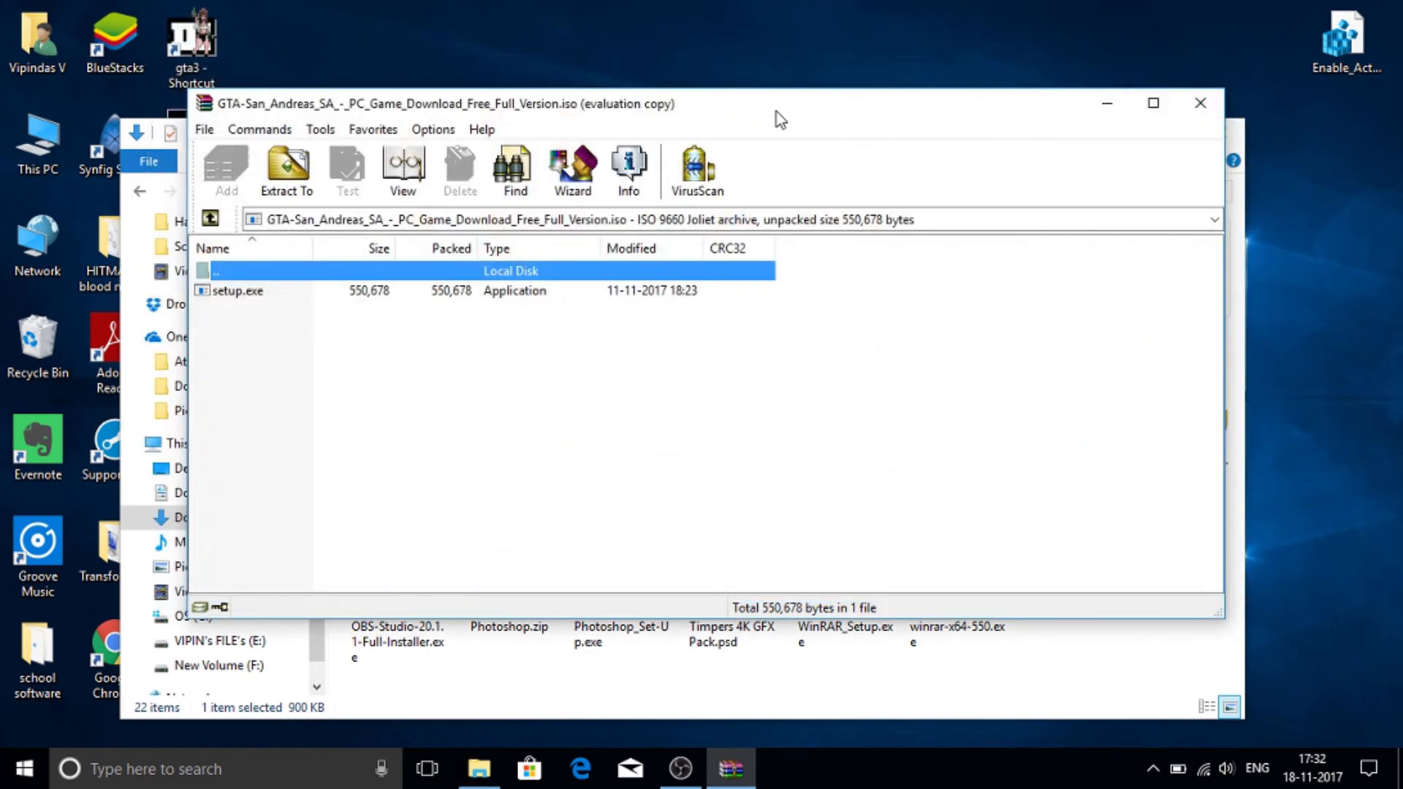
pyautogui.moveTo(851, 177)
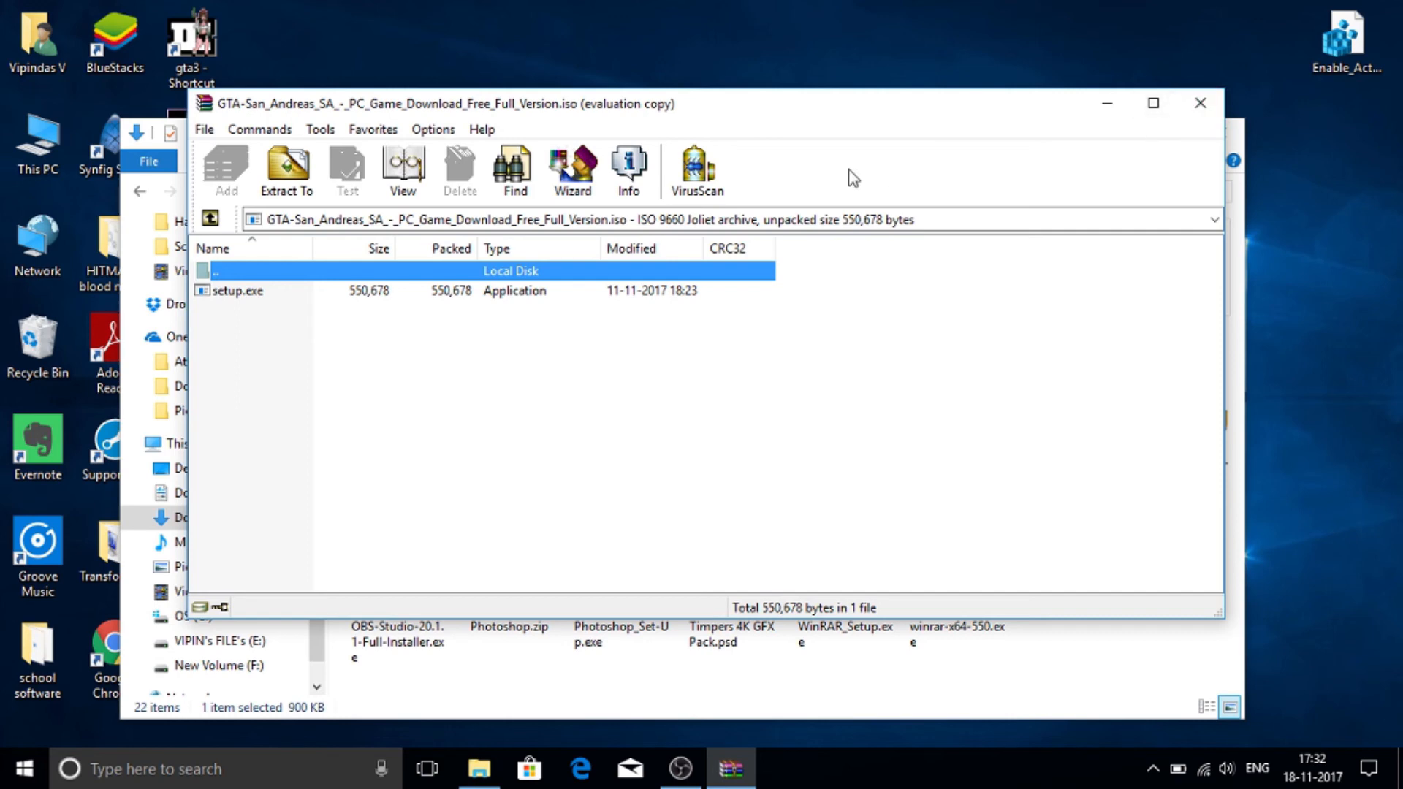
pyautogui.moveTo(806, 174)
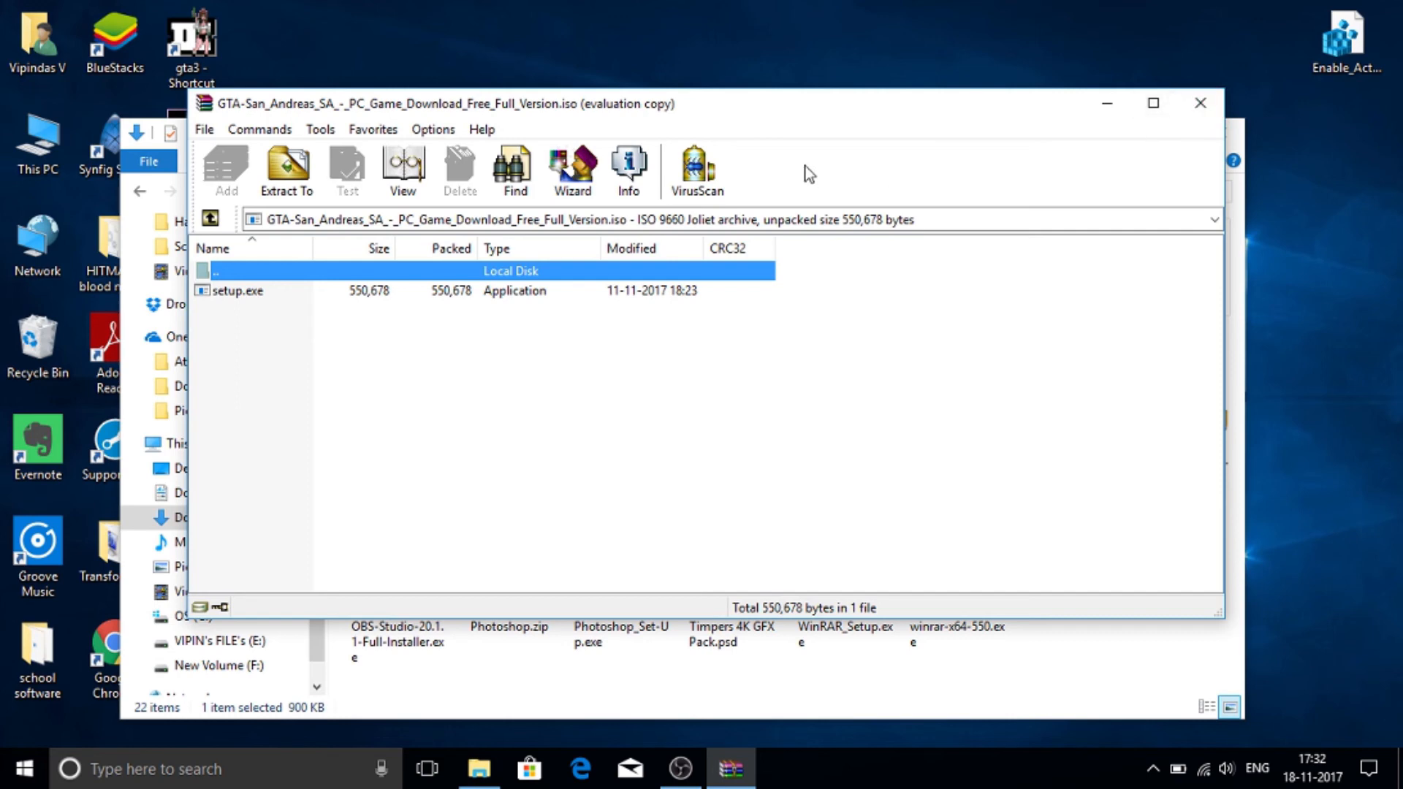